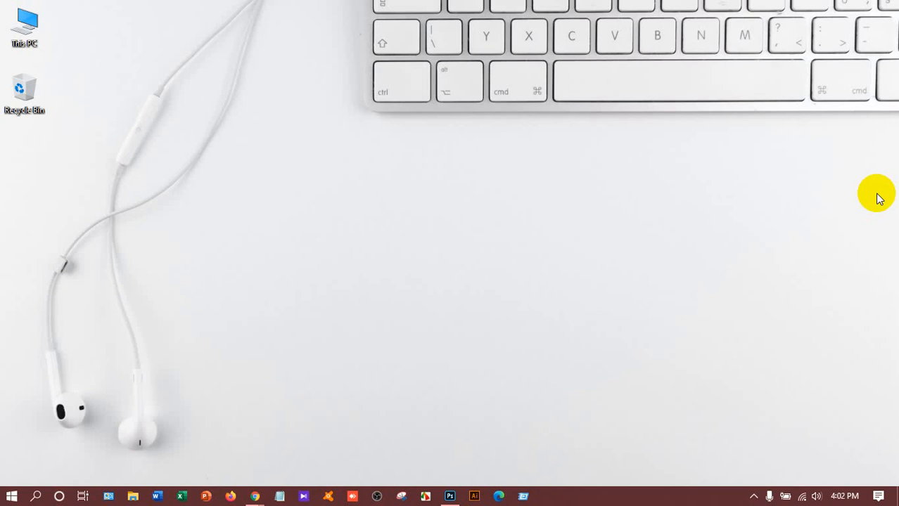
mouse_move(465, 7)
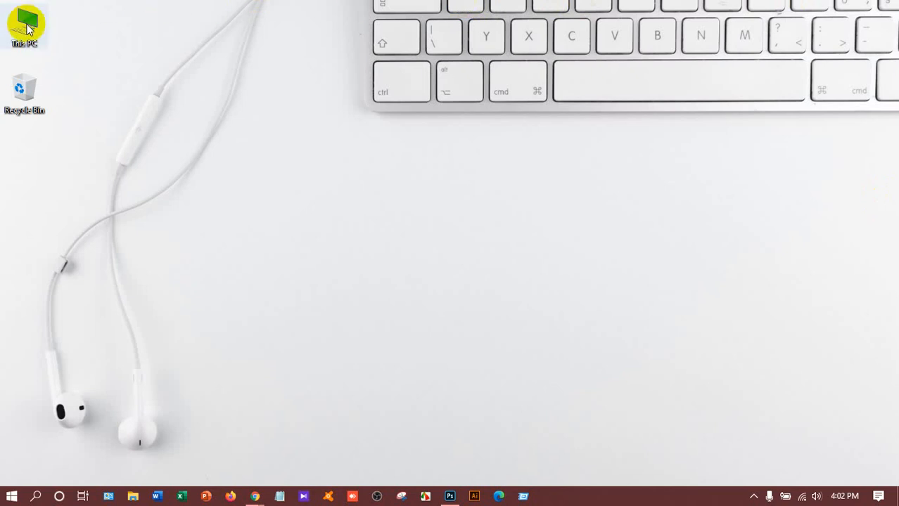
Reach Local Disk (C:) Properties from This PC and start Disk Cleanup.
double_click(24, 26)
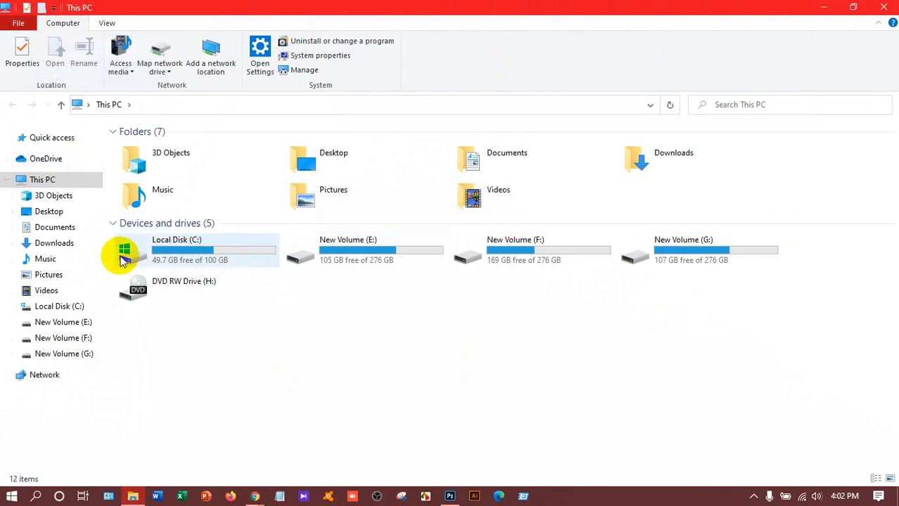
mouse_move(211, 260)
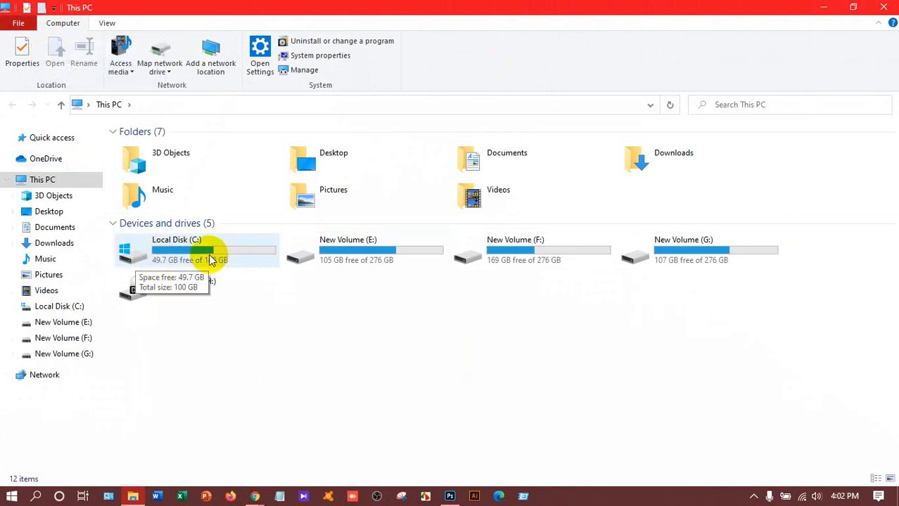
right_click(176, 250)
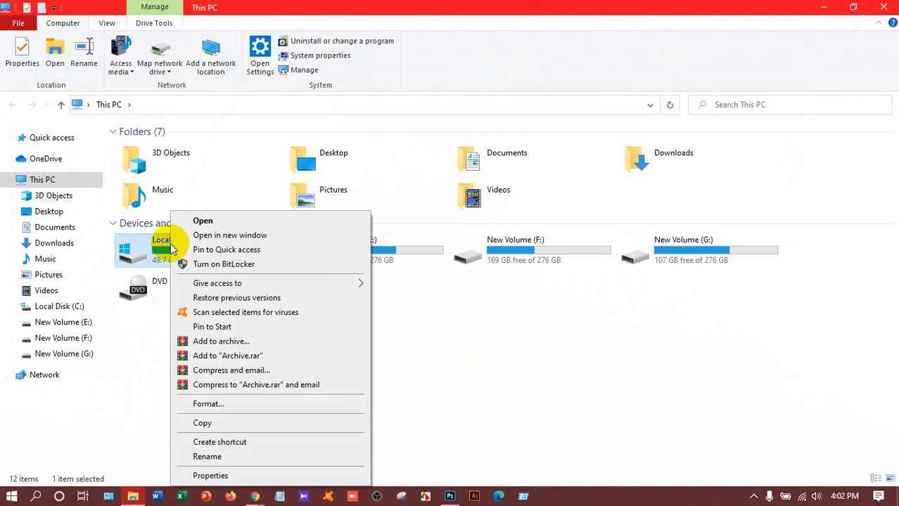
mouse_move(211, 475)
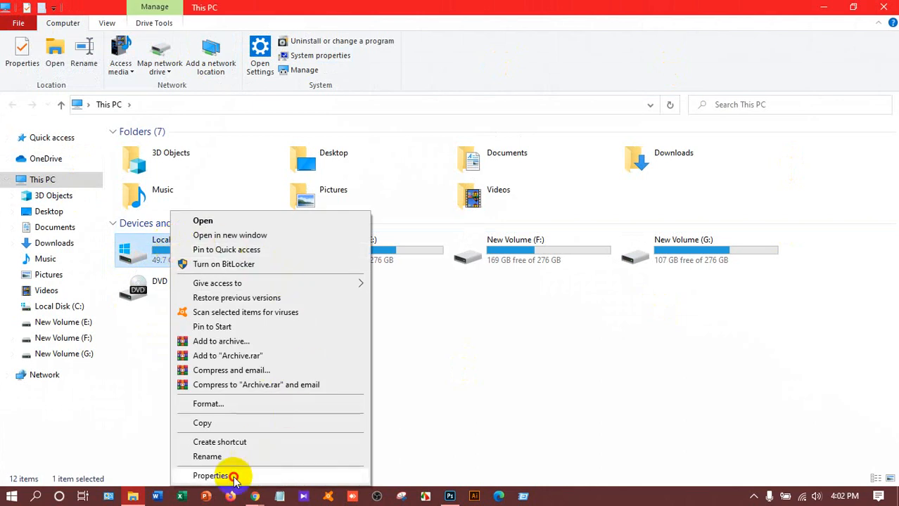
click(211, 476)
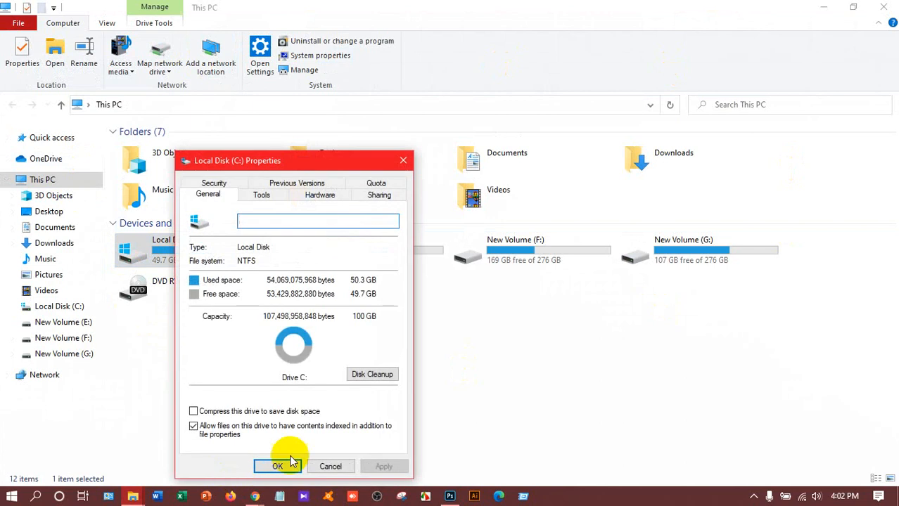
mouse_move(353, 374)
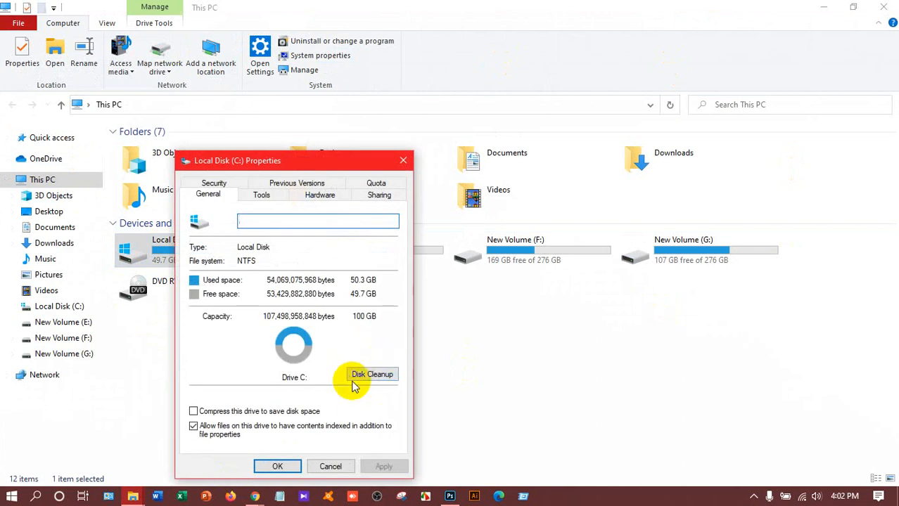
click(372, 374)
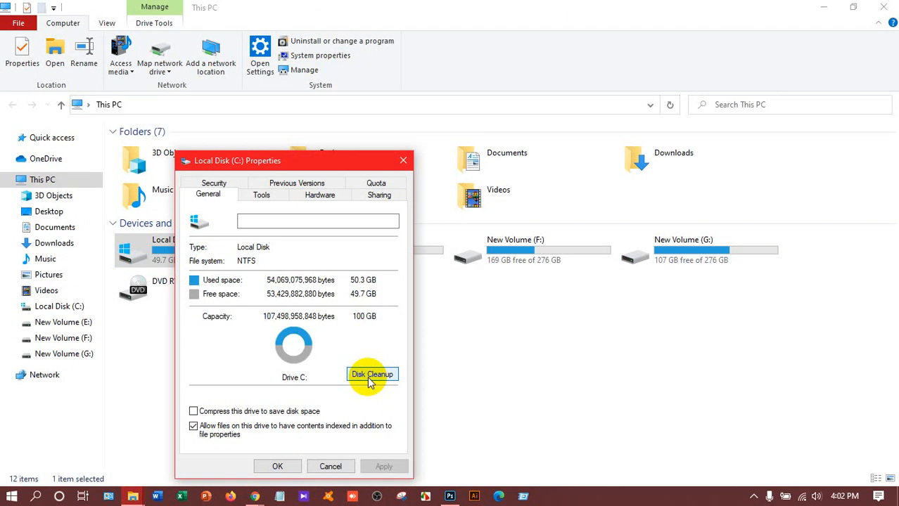
Mark junk categories including Temporary files for deletion, totaling 19.2 MB on drive C:.
click(372, 374)
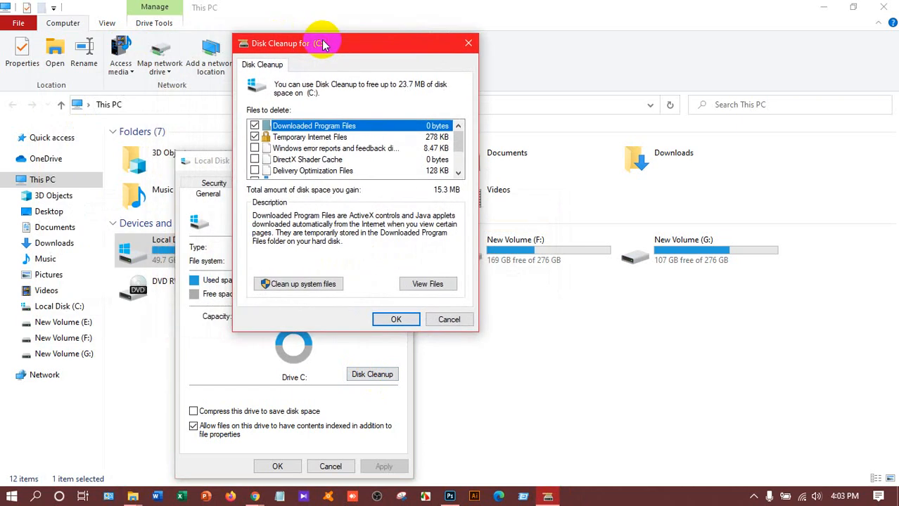
click(255, 149)
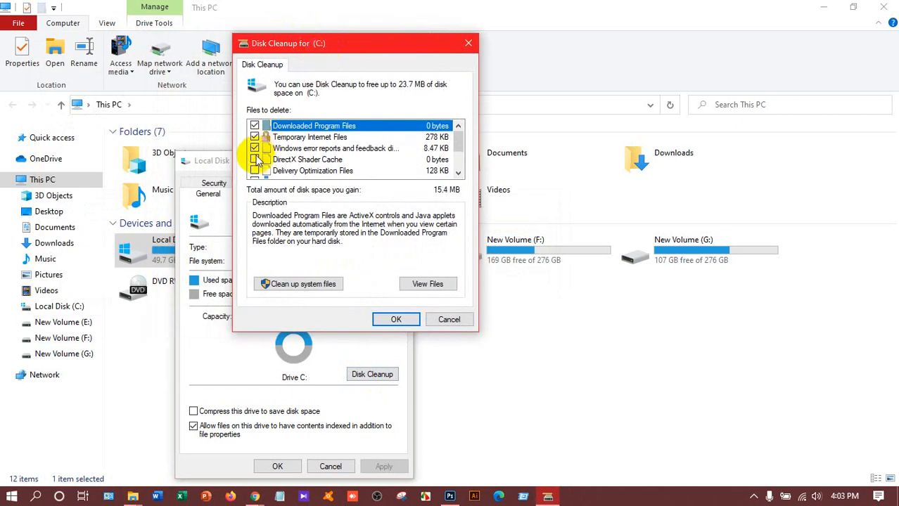
scroll(down, 3)
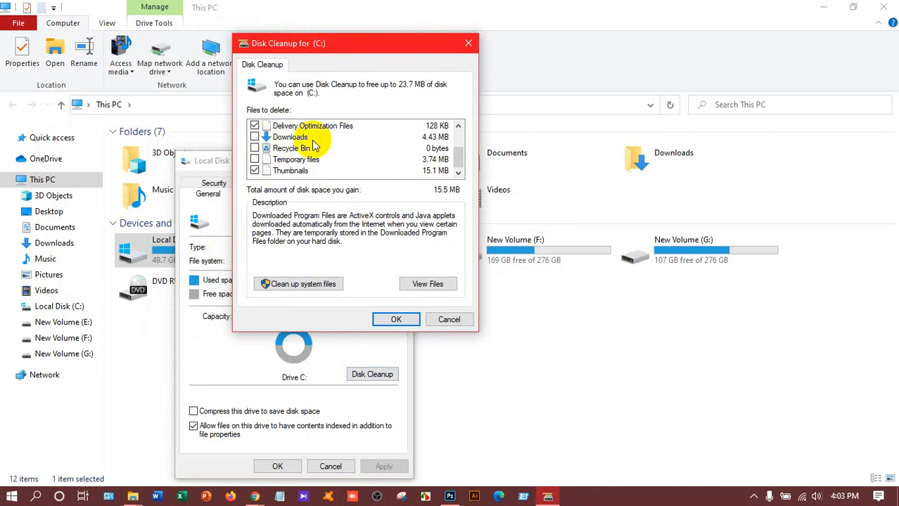
click(254, 148)
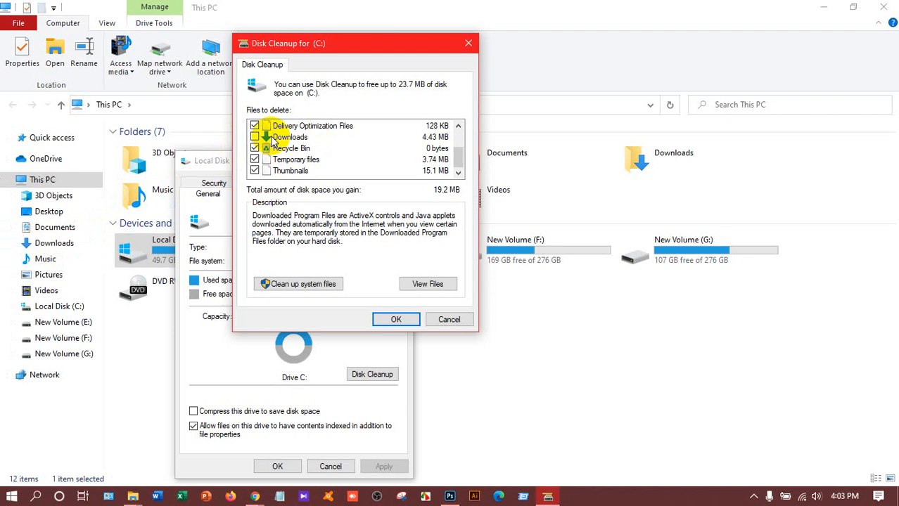
Confirm Delete Files so Disk Cleanup permanently removes the marked junk from C:.
click(395, 319)
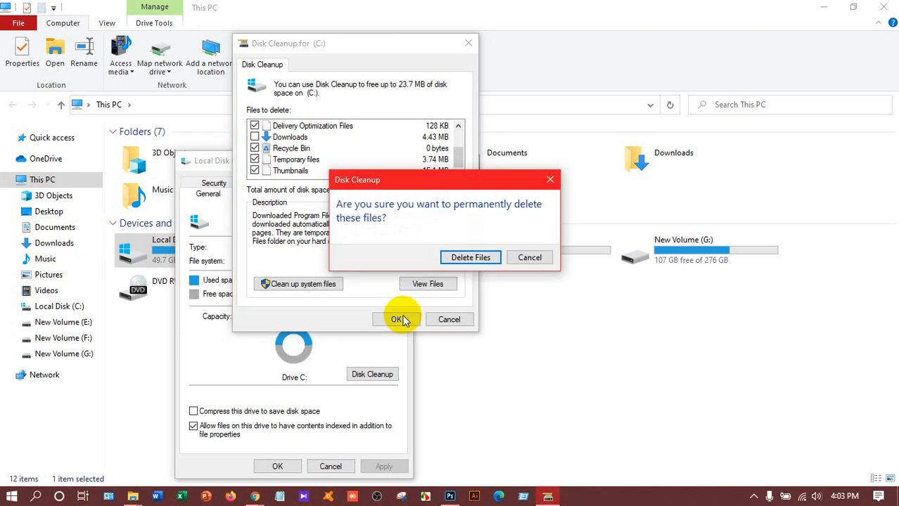
mouse_move(406, 228)
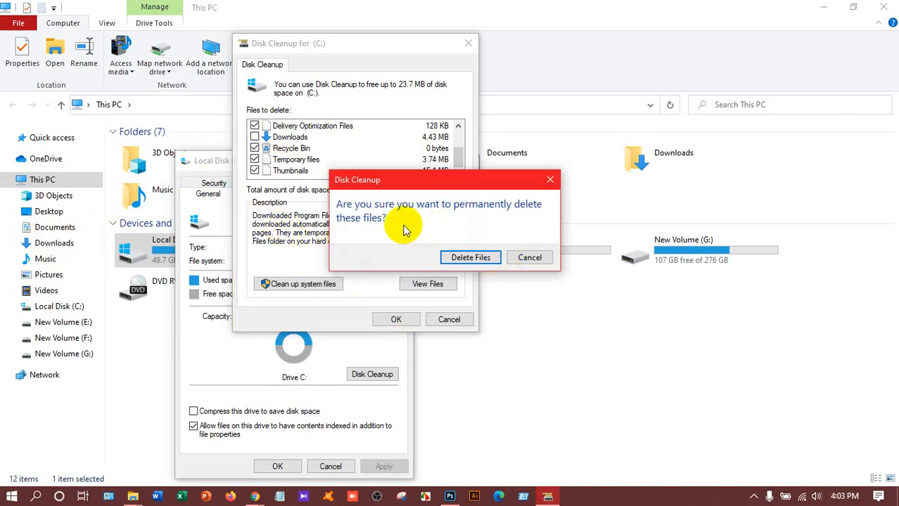
mouse_move(399, 214)
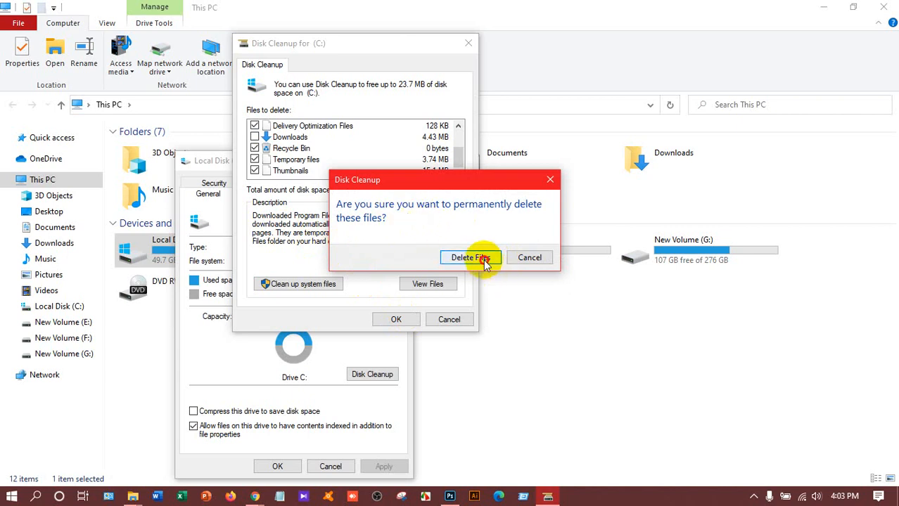
click(470, 257)
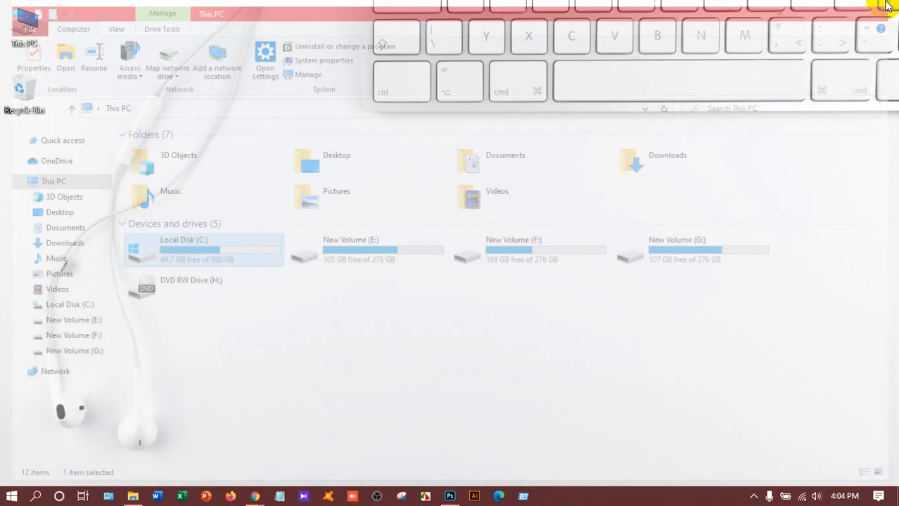
Bring up the This PC desktop menu to reach Manage for Computer Management.
click(887, 6)
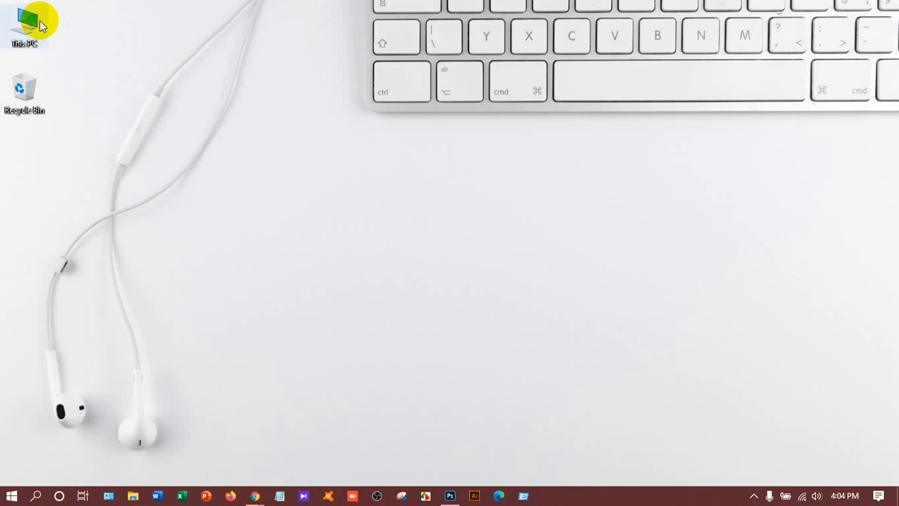
right_click(22, 25)
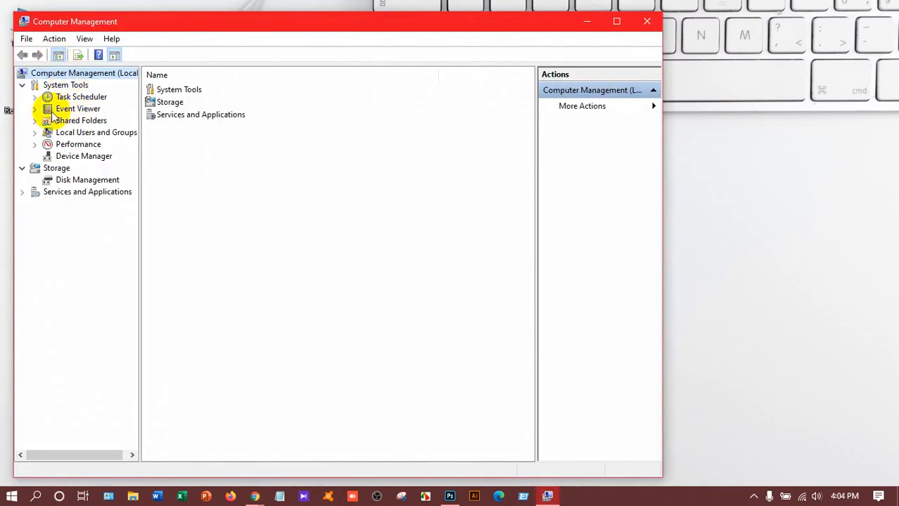
mouse_move(63, 110)
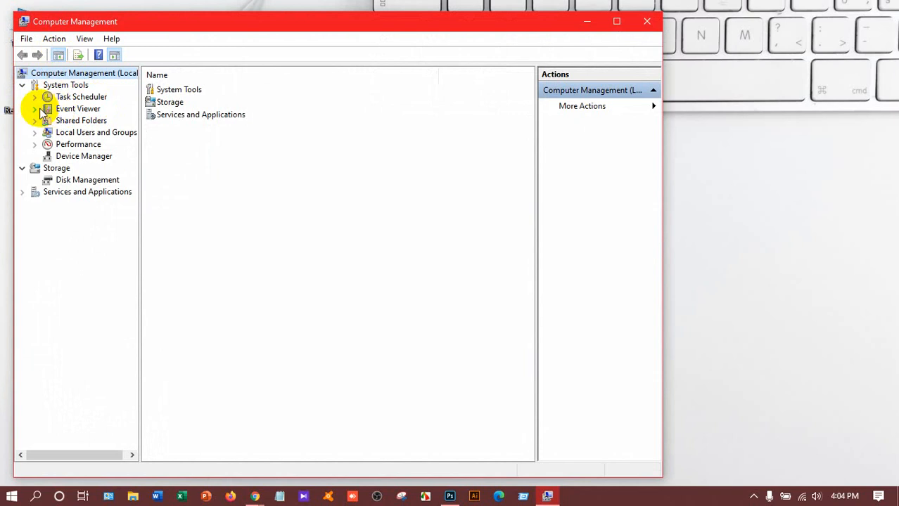
mouse_move(35, 115)
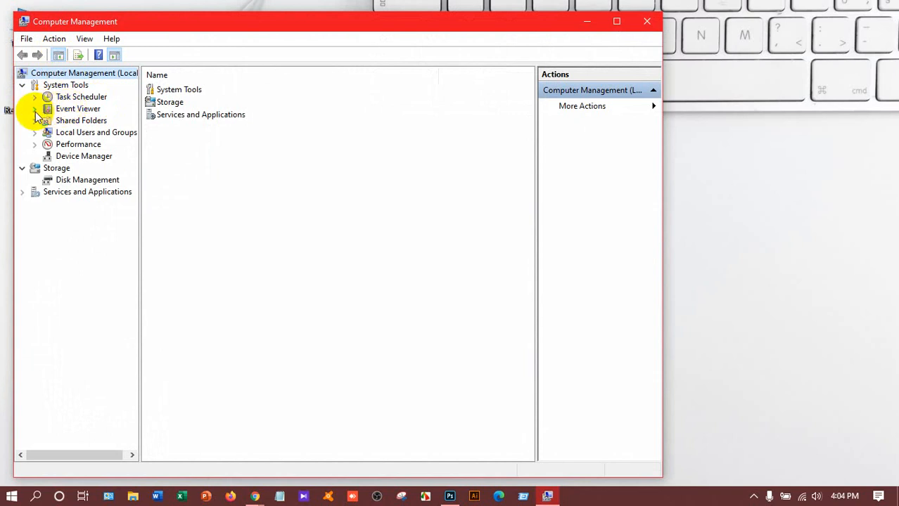
Expand Event Viewer > Windows Logs and select the System event log.
click(34, 108)
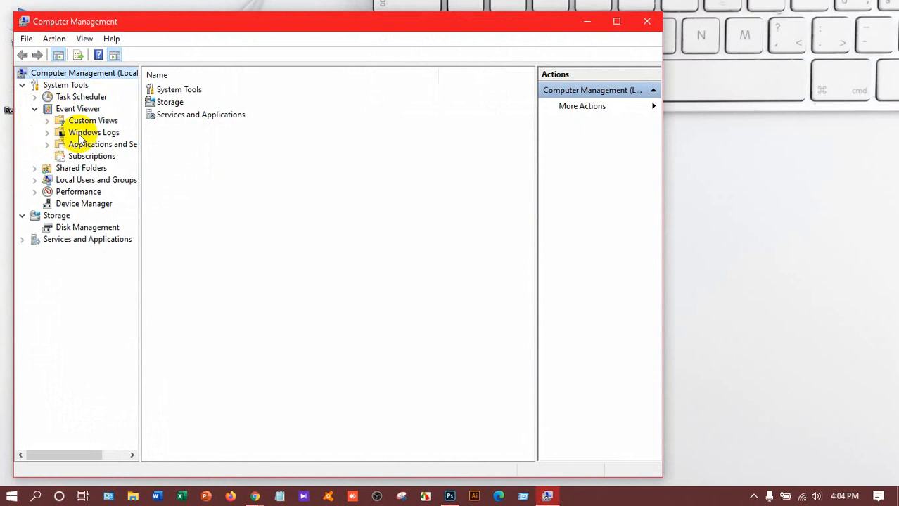
mouse_move(51, 140)
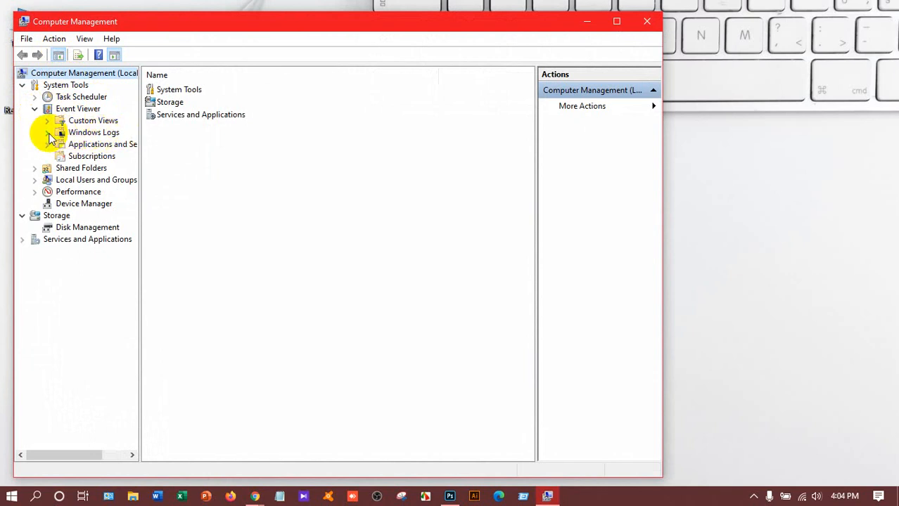
click(59, 133)
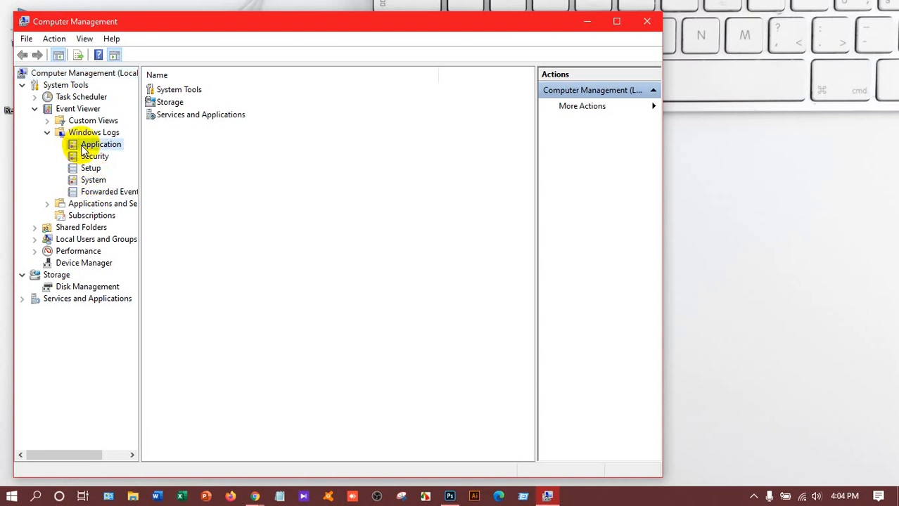
click(94, 156)
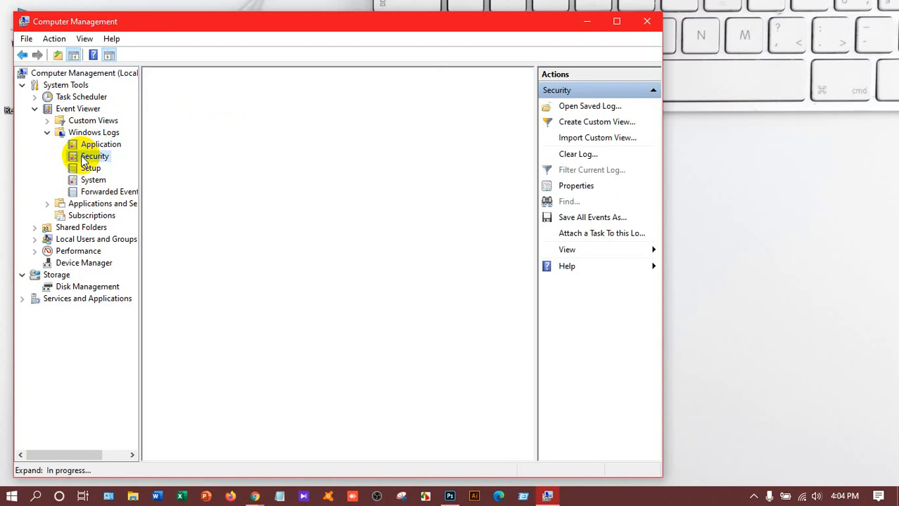
click(93, 180)
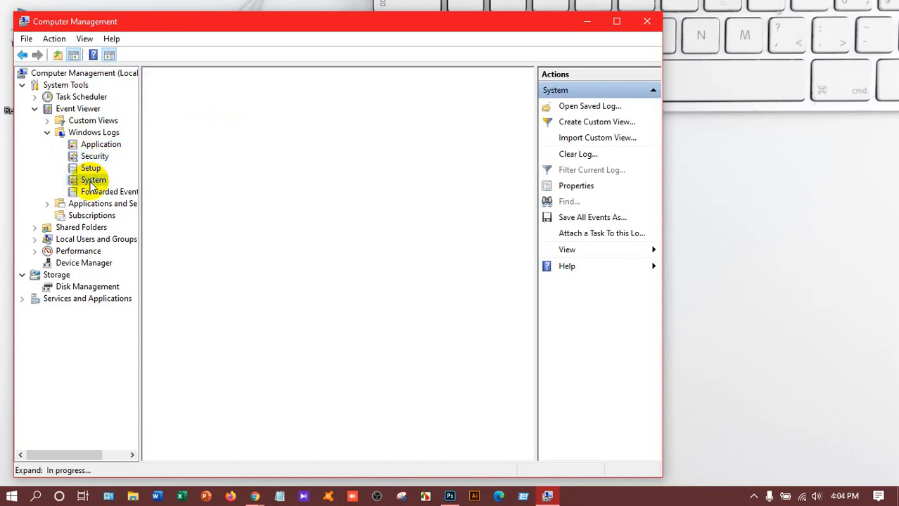
mouse_move(90, 156)
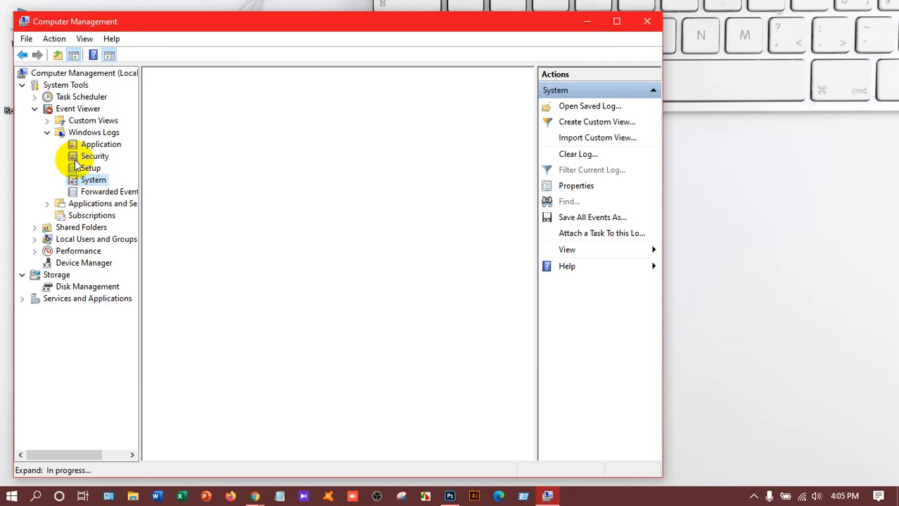
Clear the Application event log without saving it.
click(93, 180)
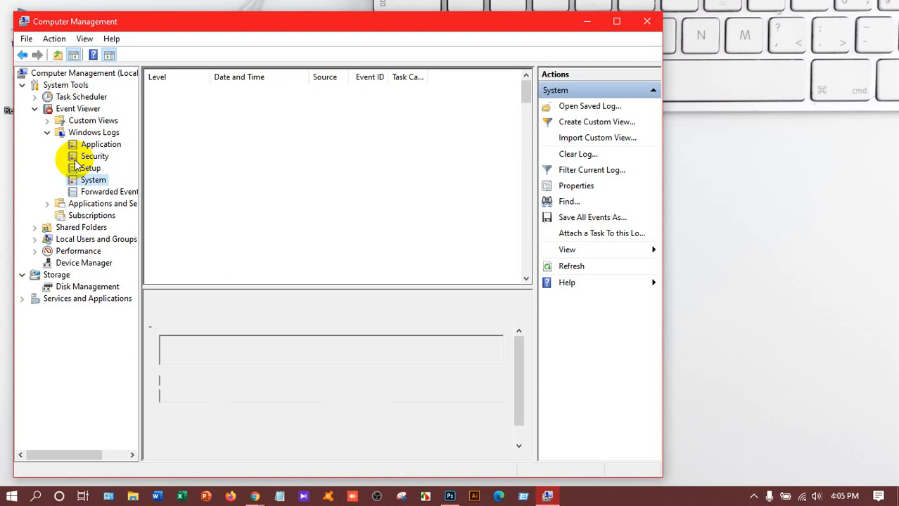
mouse_move(338, 5)
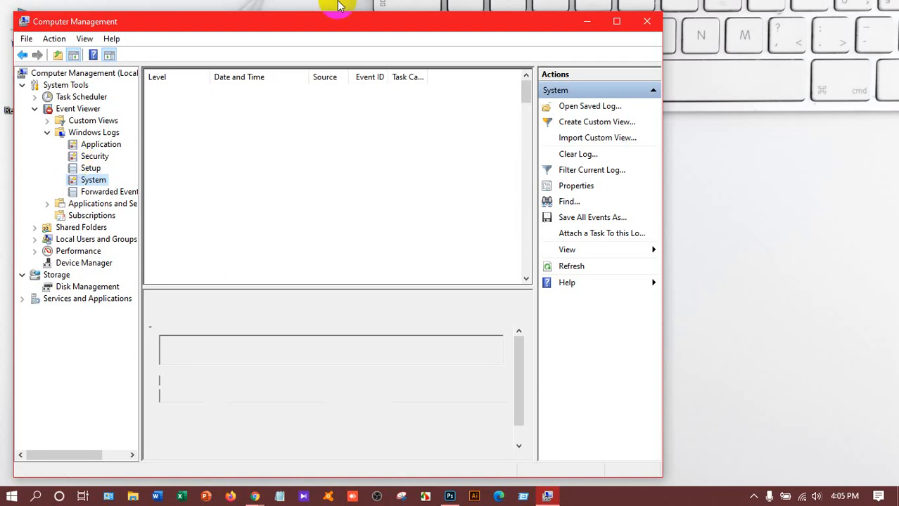
mouse_move(90, 154)
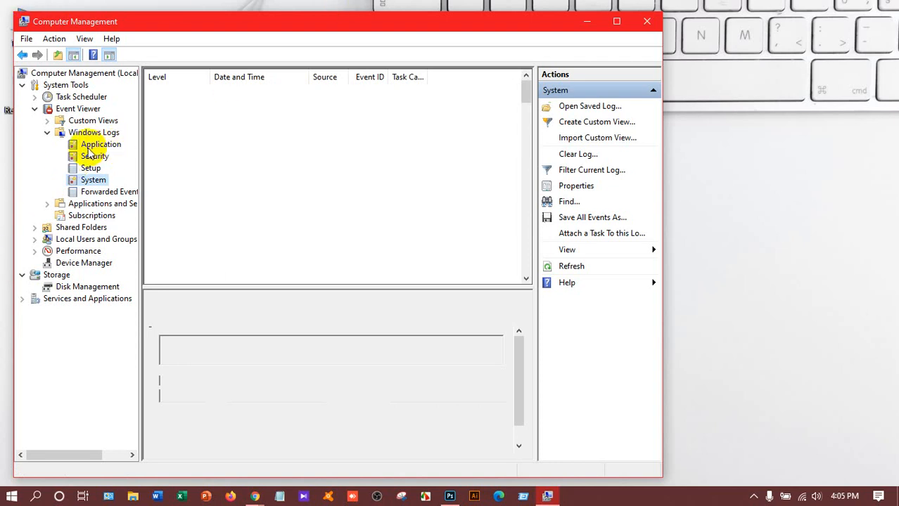
click(101, 144)
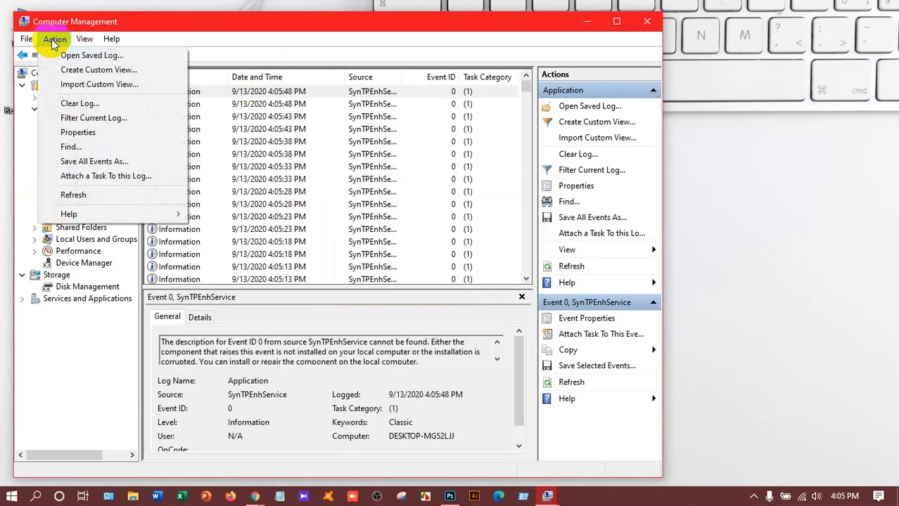
click(79, 104)
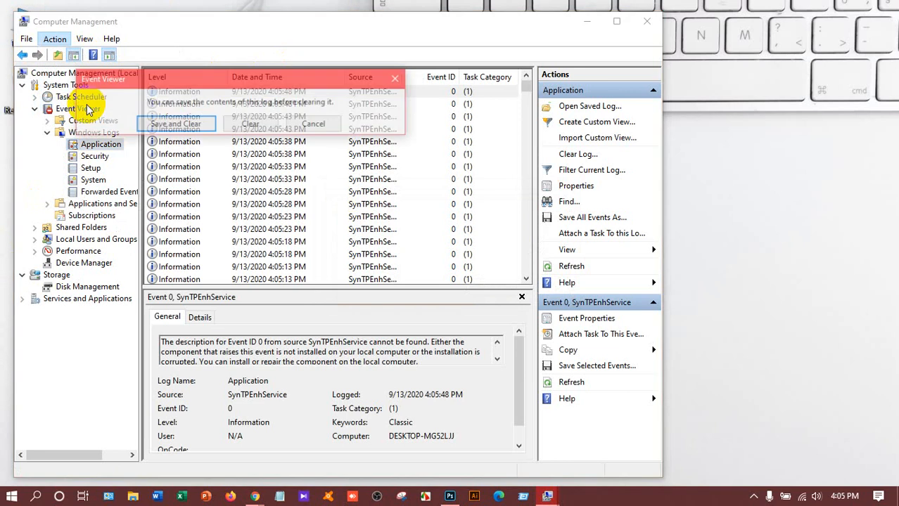
click(250, 123)
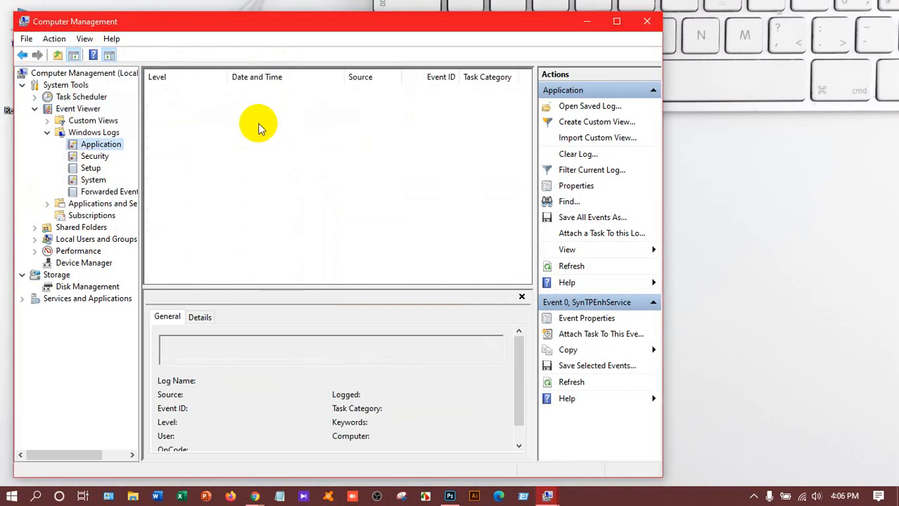
click(95, 155)
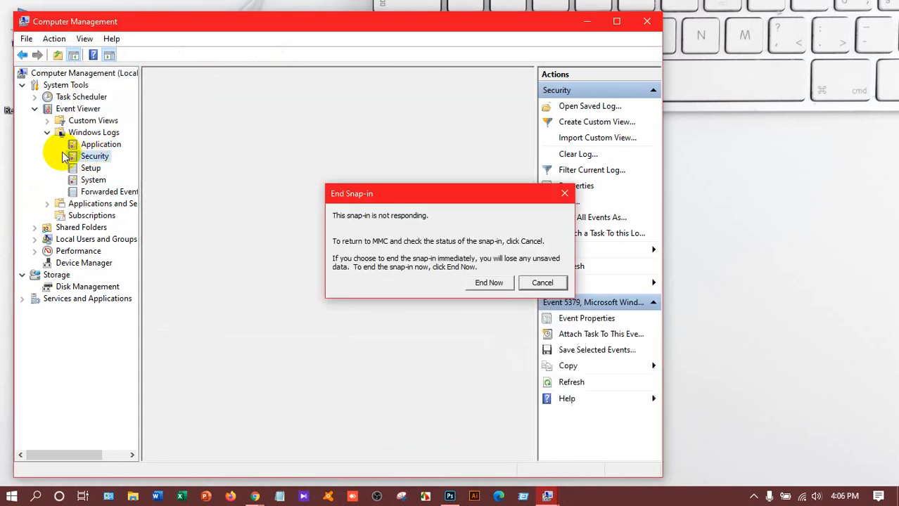
mouse_move(226, 104)
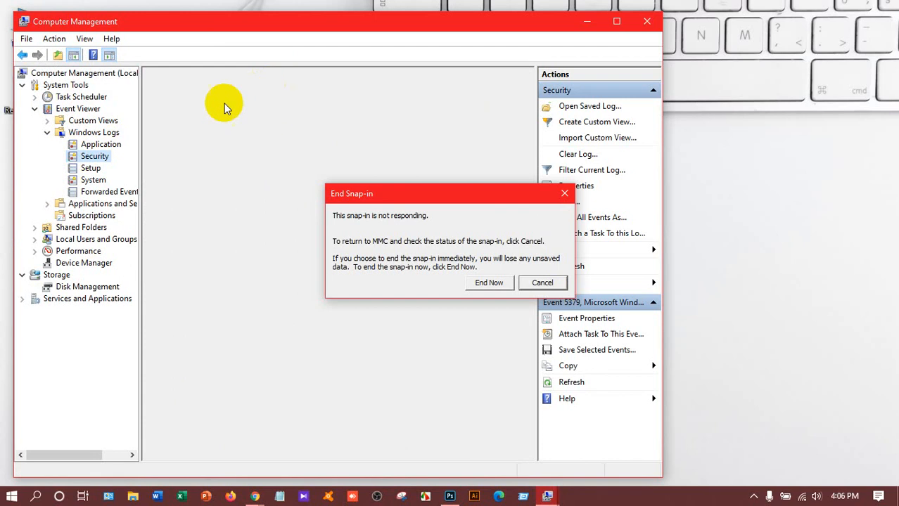
mouse_move(105, 186)
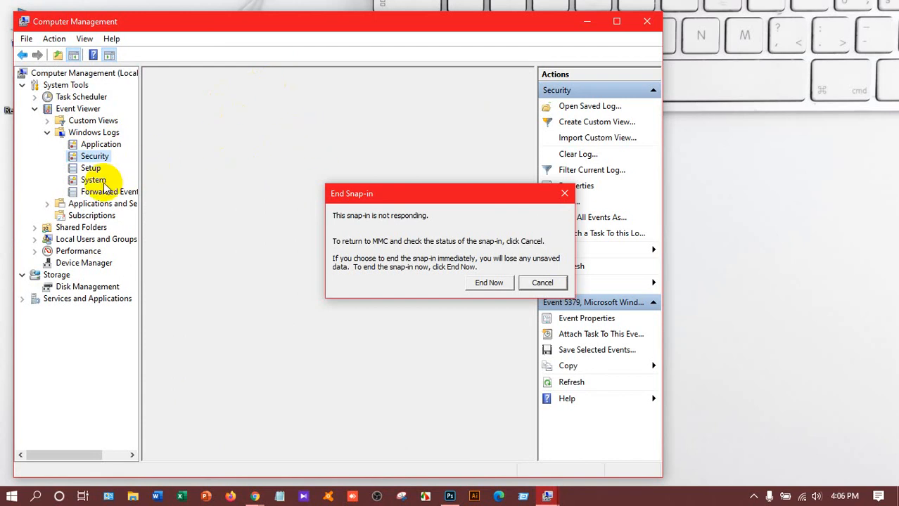
Clear the System and Security logs without saving, then close Computer Management.
click(93, 180)
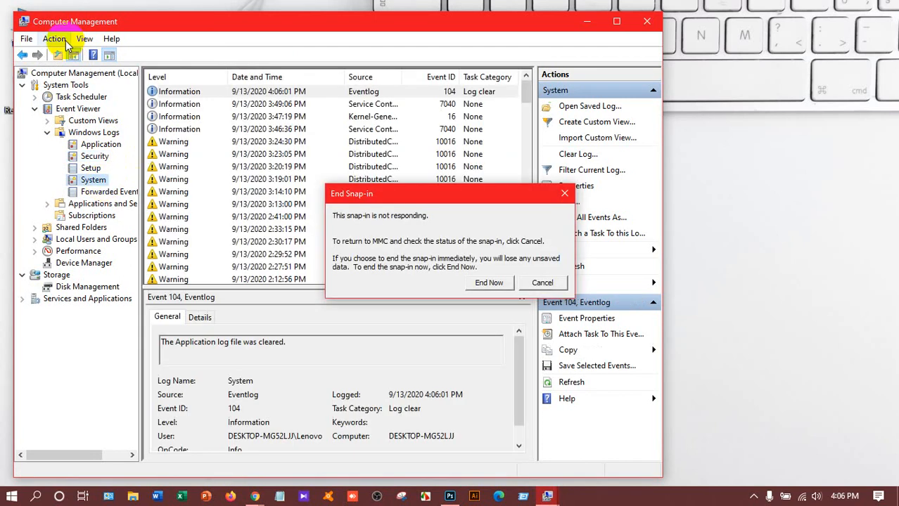
click(488, 281)
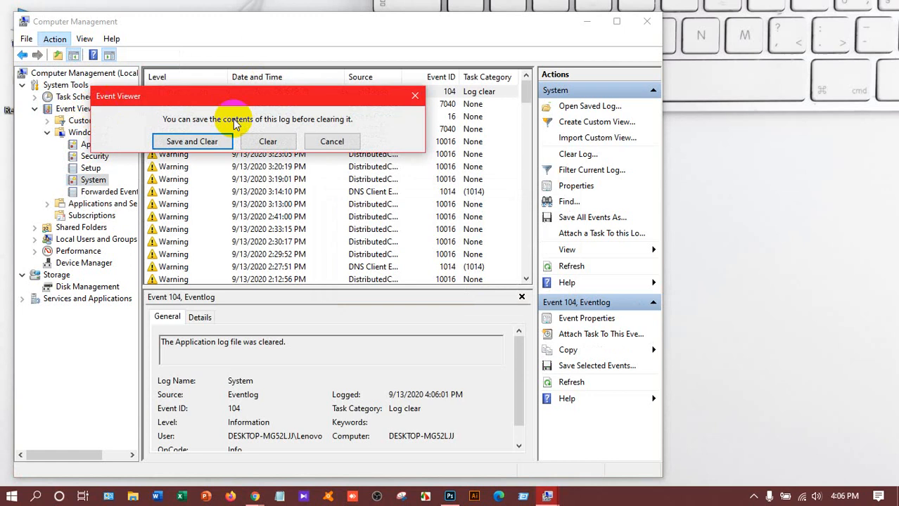
click(267, 141)
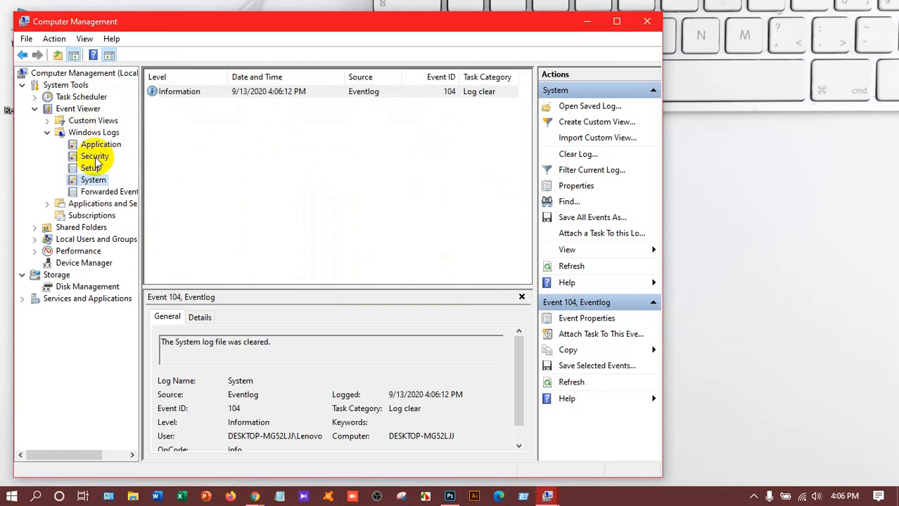
click(94, 156)
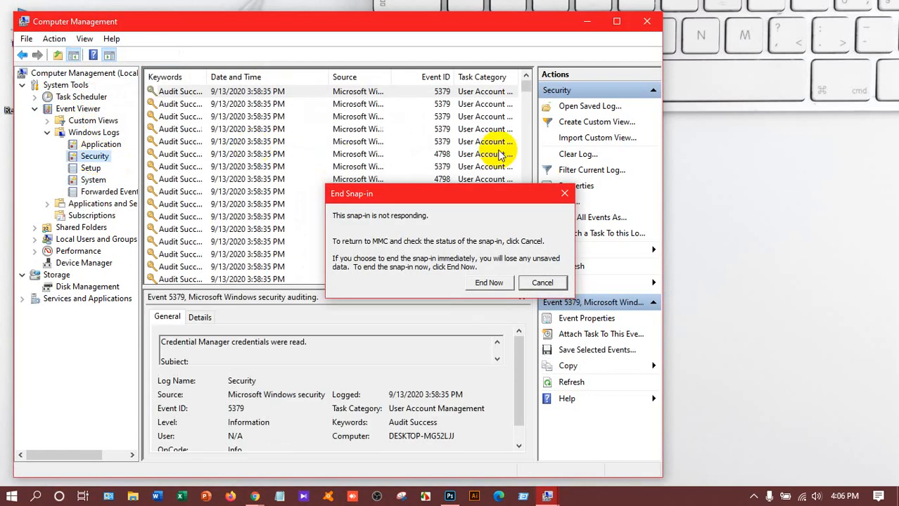
click(577, 154)
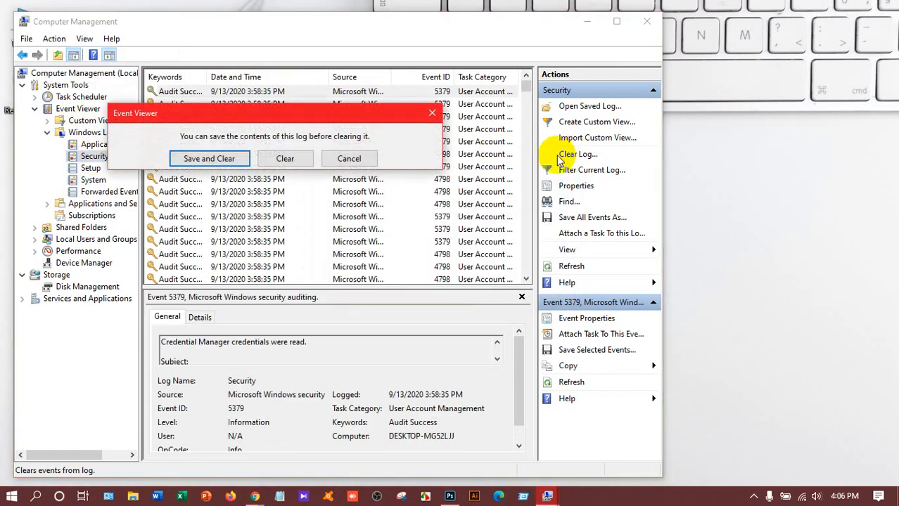
click(285, 158)
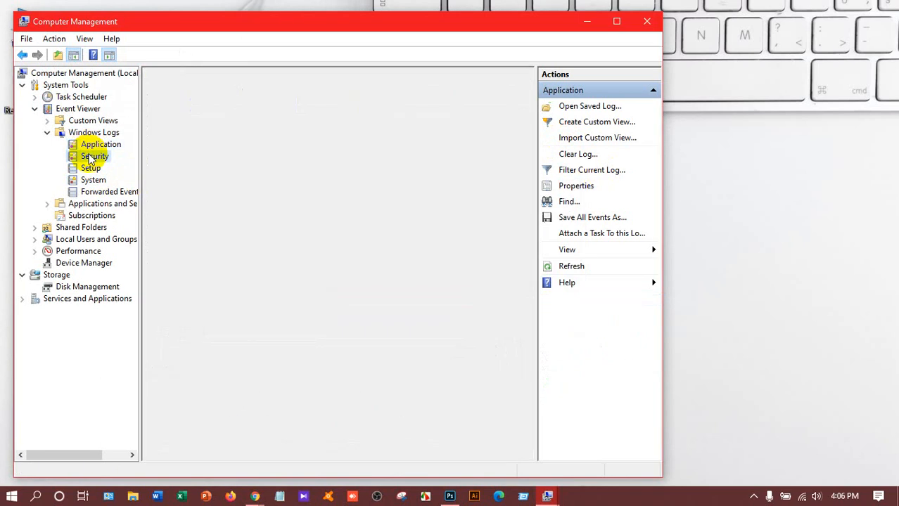
click(90, 168)
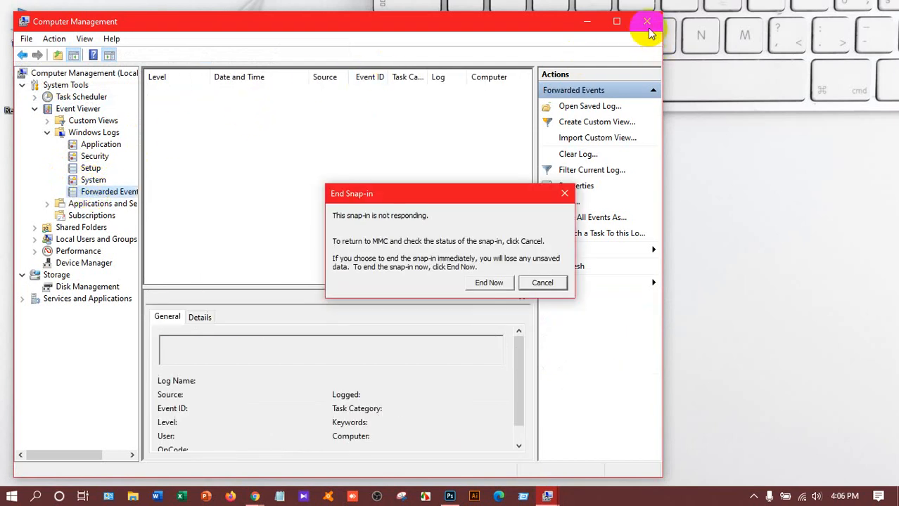
click(488, 281)
text(run)
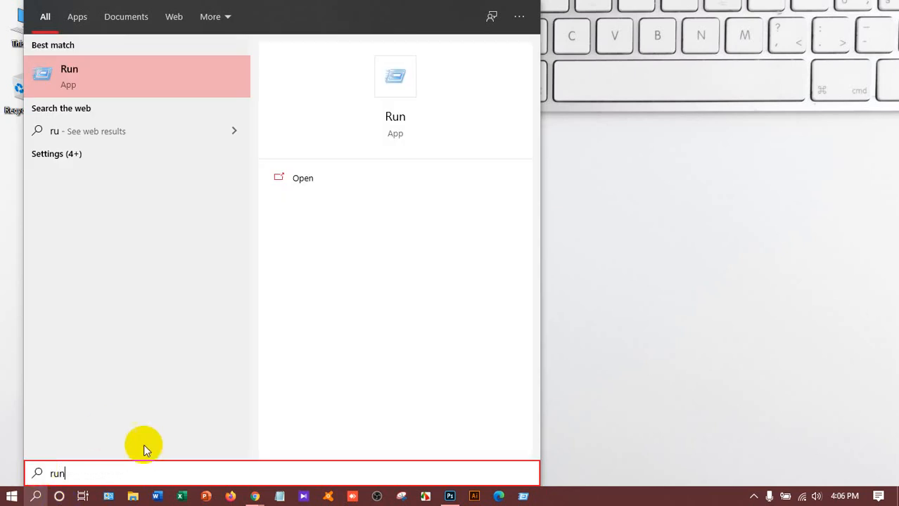
Bring up the context menu on the Run app found via Start search for 'run'.
right_click(137, 76)
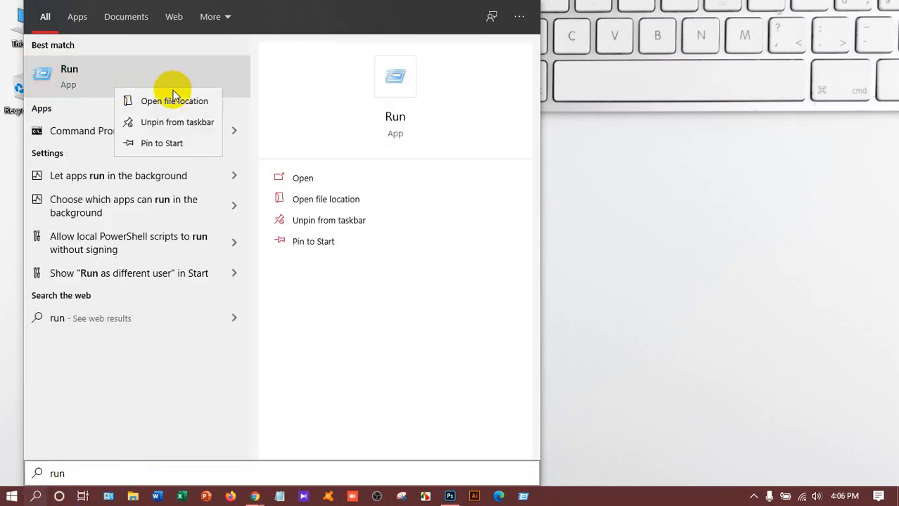
mouse_move(312, 322)
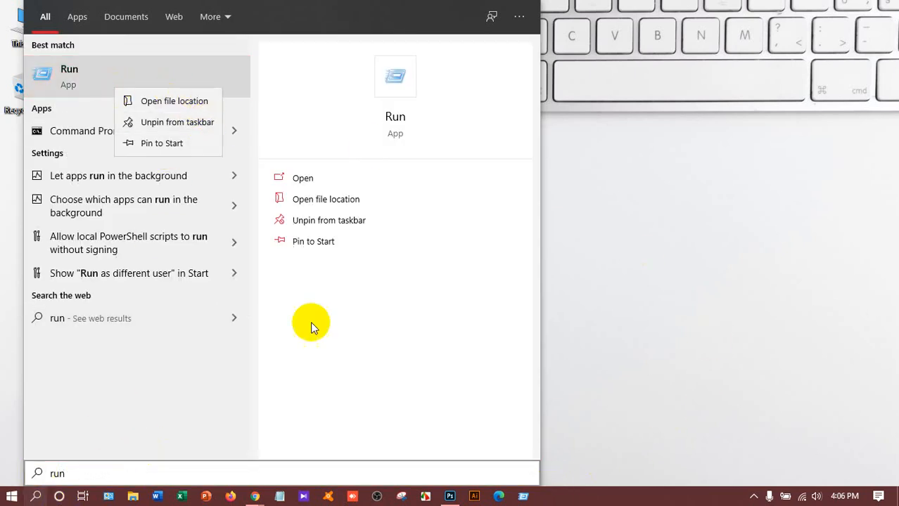
mouse_move(560, 396)
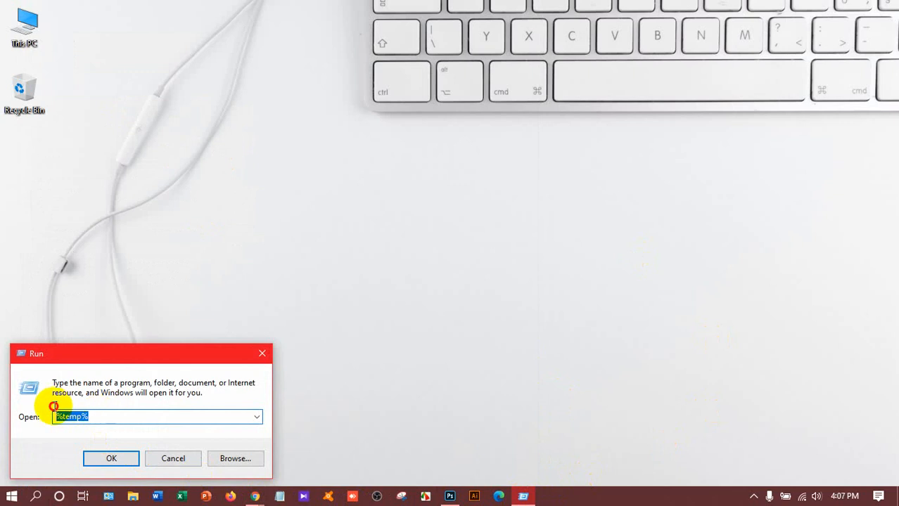
Submit the tree command and then the recent command through the Run dialog.
text(tree)
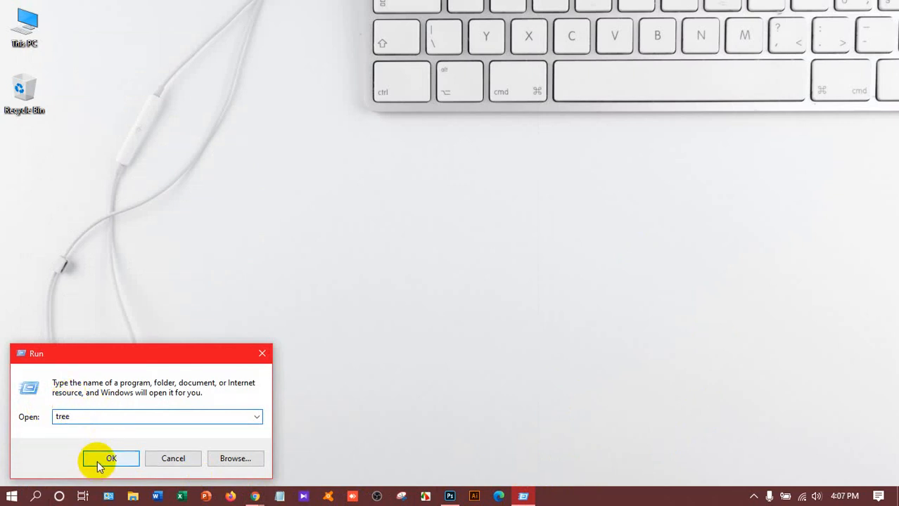
click(110, 458)
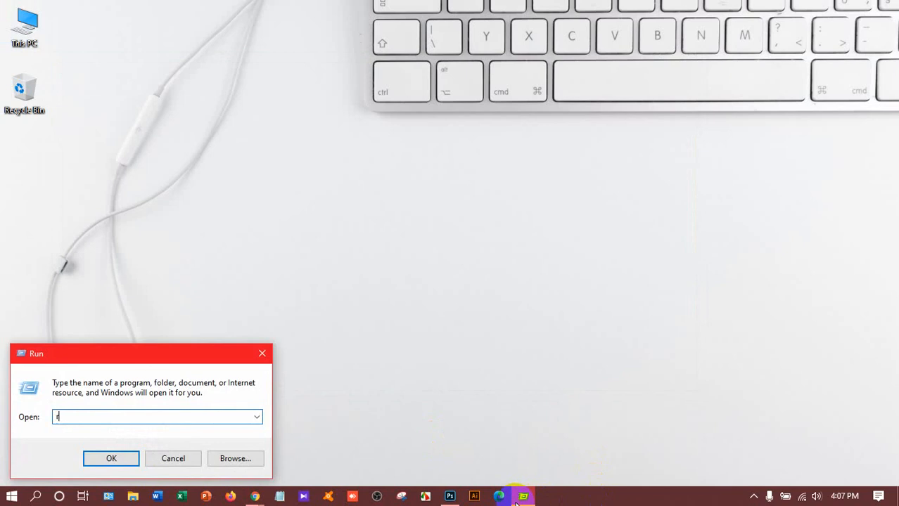
text(rece)
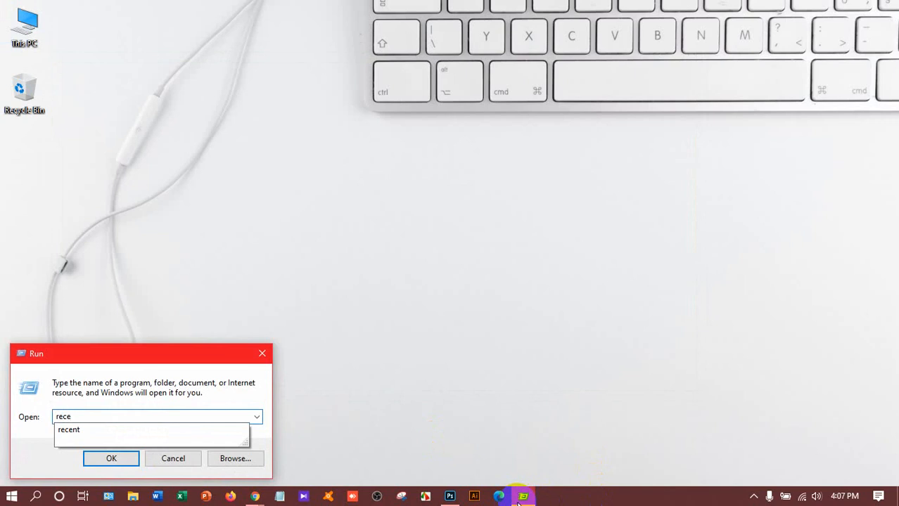
mouse_move(131, 444)
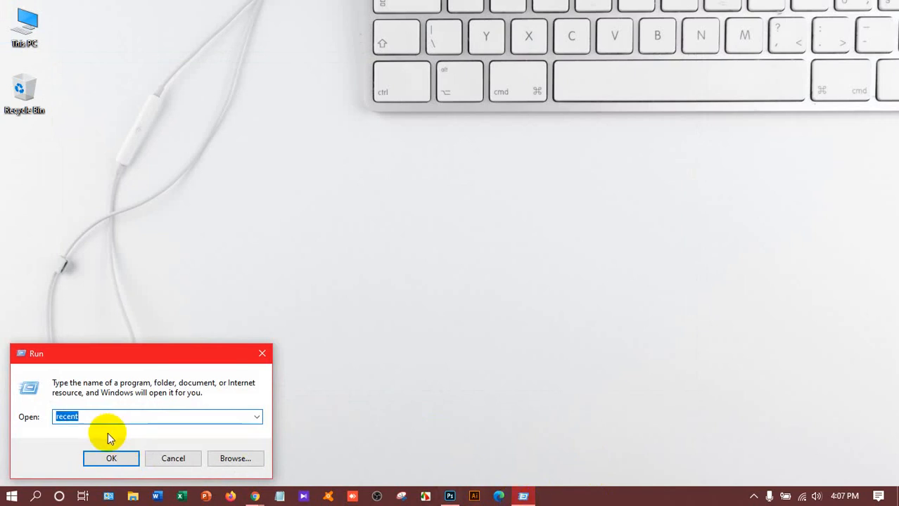
click(111, 459)
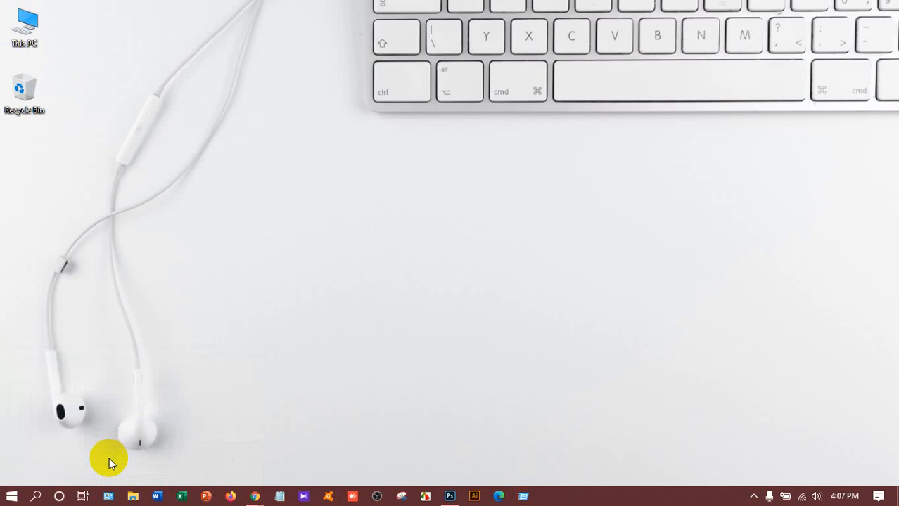
Delete every shortcut in the Recent folder, leaving it empty.
click(133, 497)
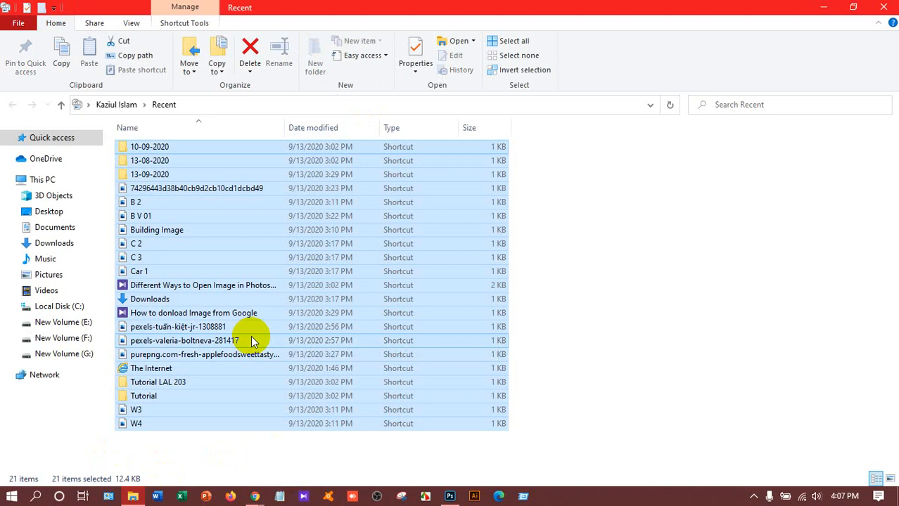
click(250, 54)
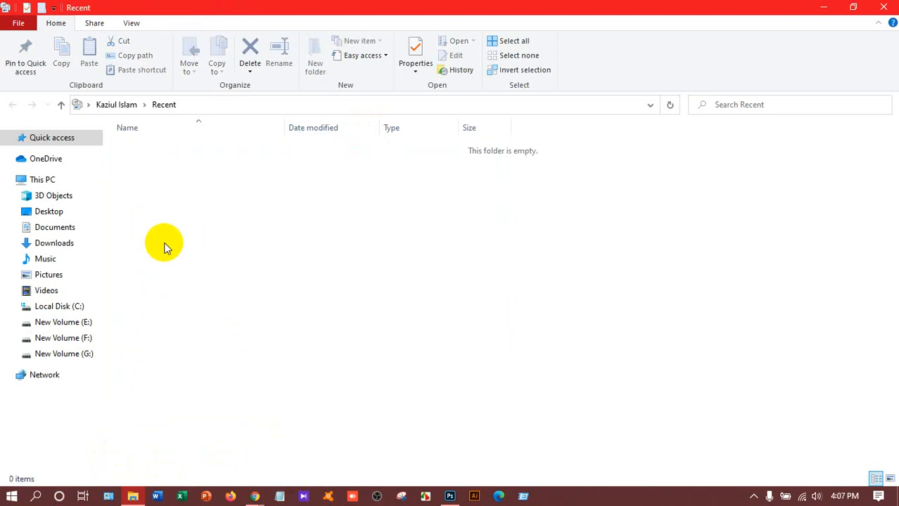
mouse_move(884, 13)
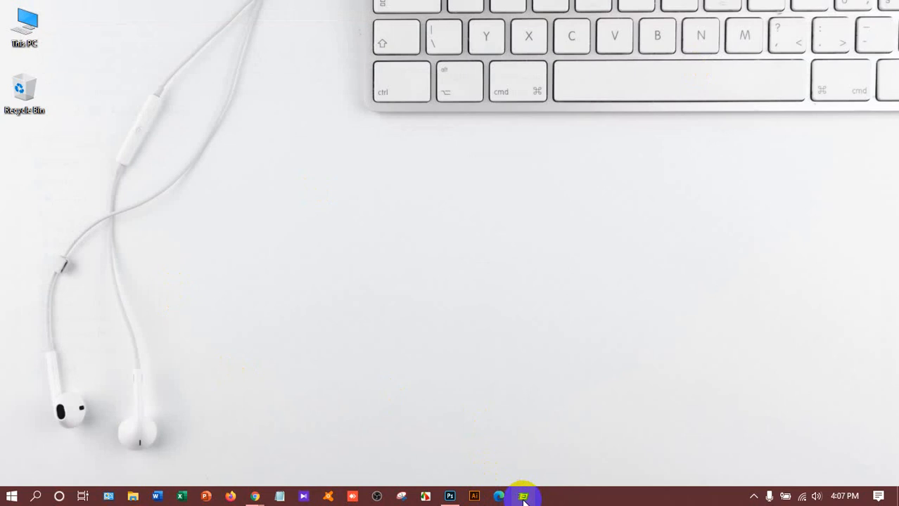
Run %temp% and delete the Temp folder contents, skipping all in-use items.
click(523, 497)
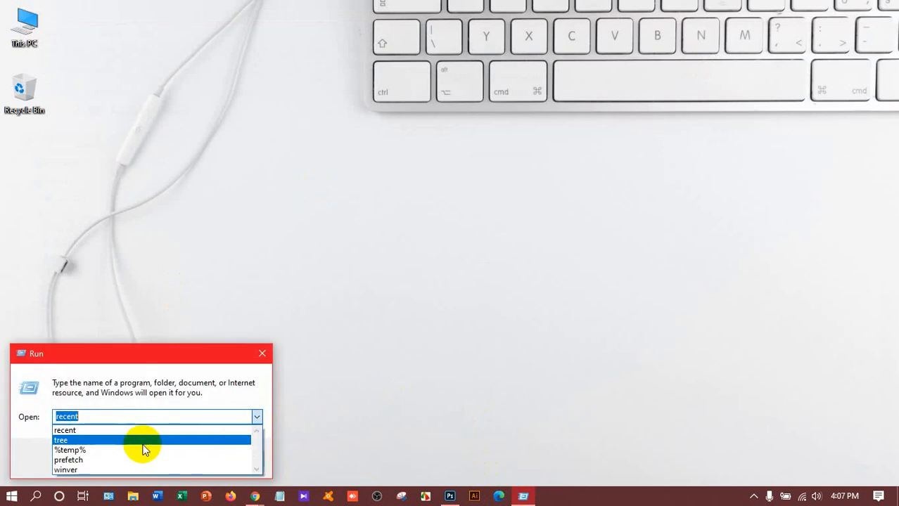
click(69, 450)
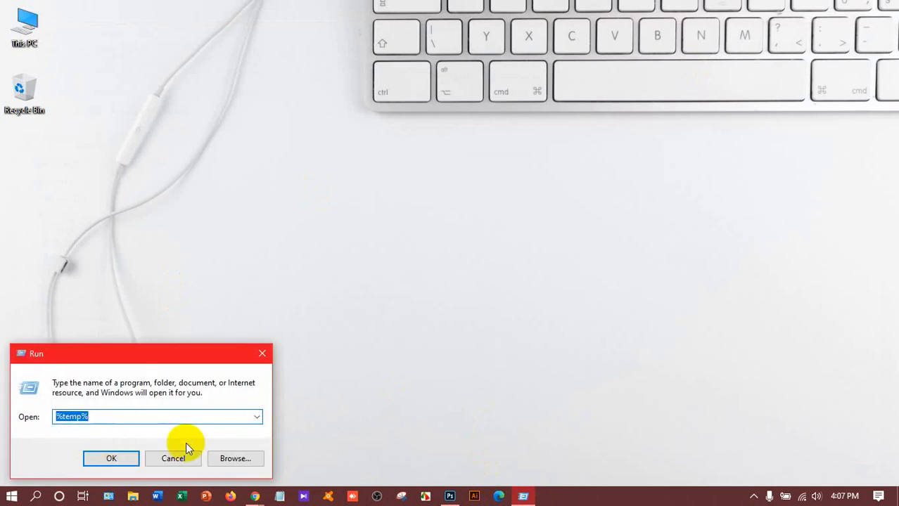
click(112, 458)
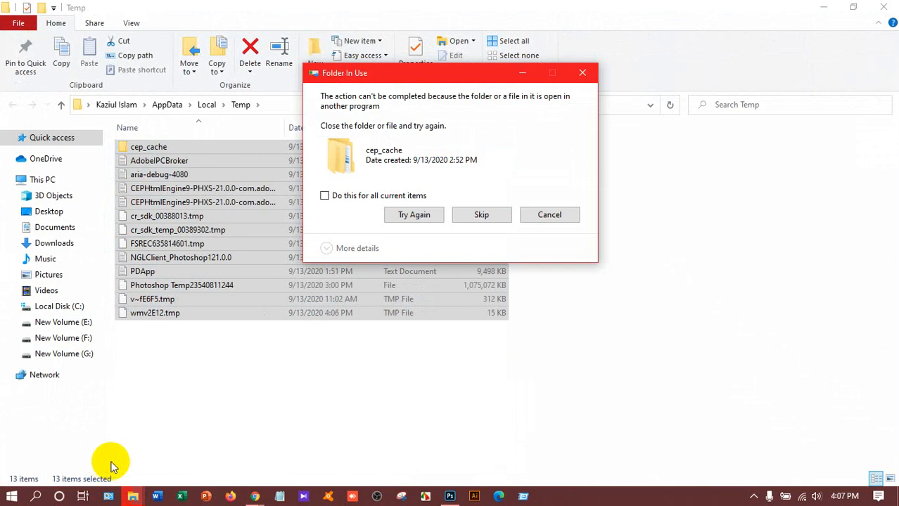
mouse_move(234, 394)
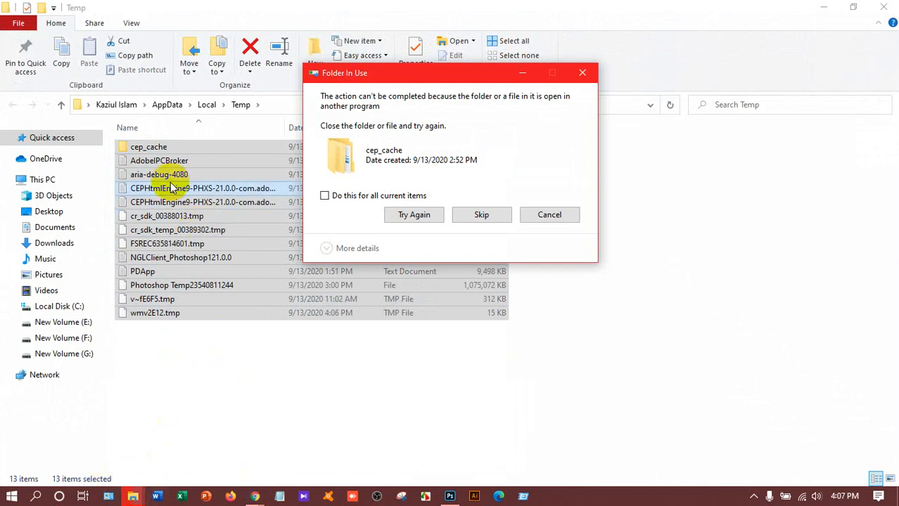
click(325, 196)
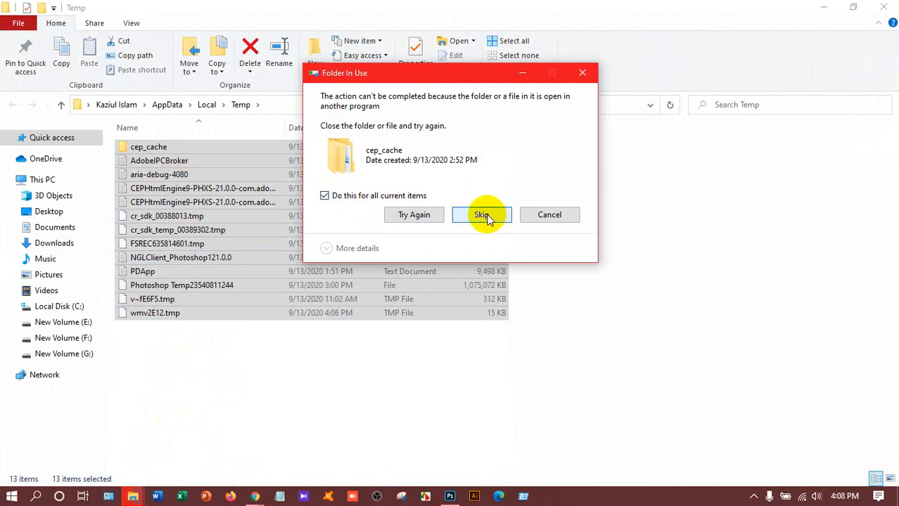
click(481, 214)
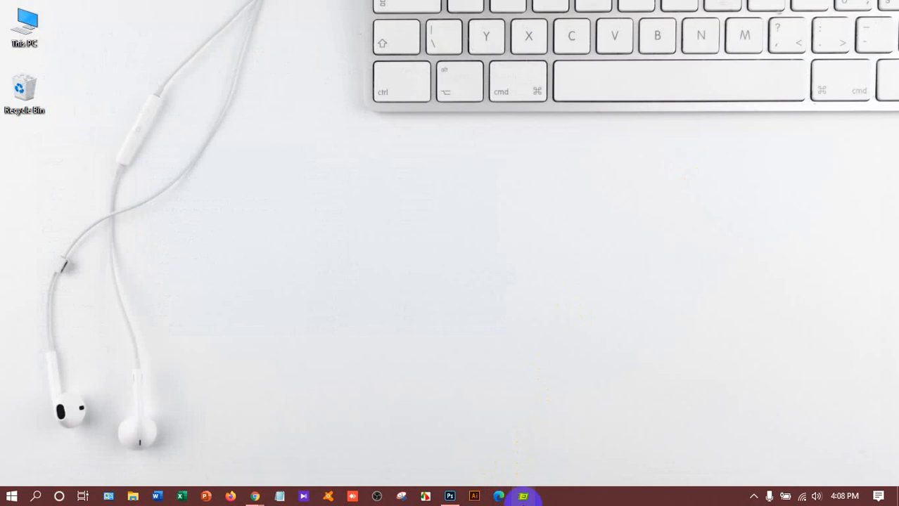
Run 'prefetch' and grant permanent access to the Prefetch folder.
click(257, 416)
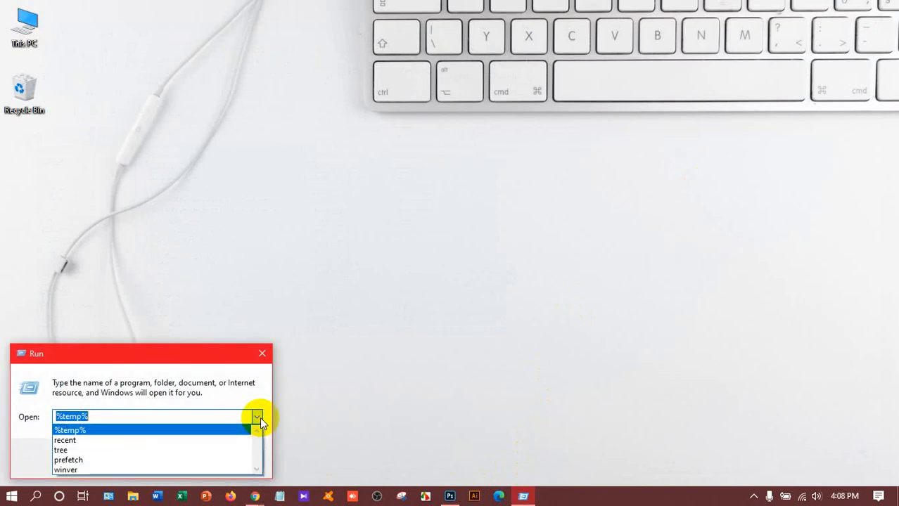
click(67, 460)
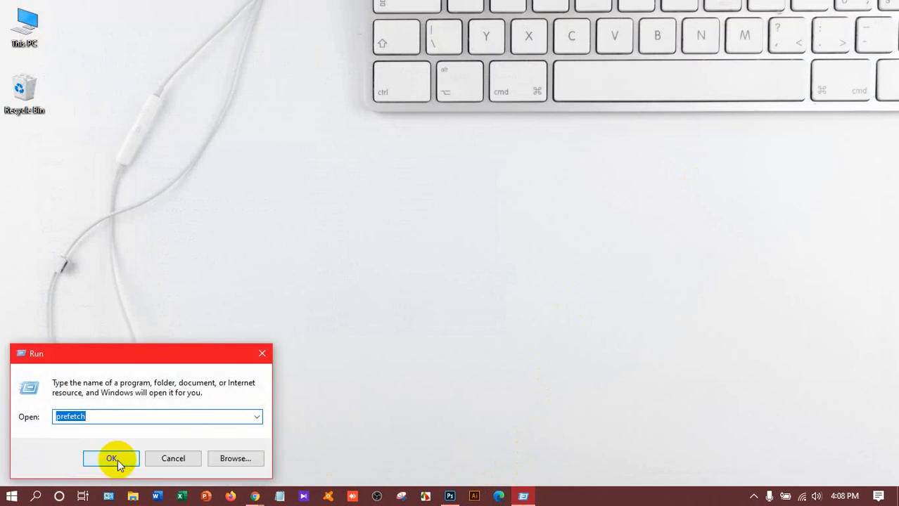
click(111, 459)
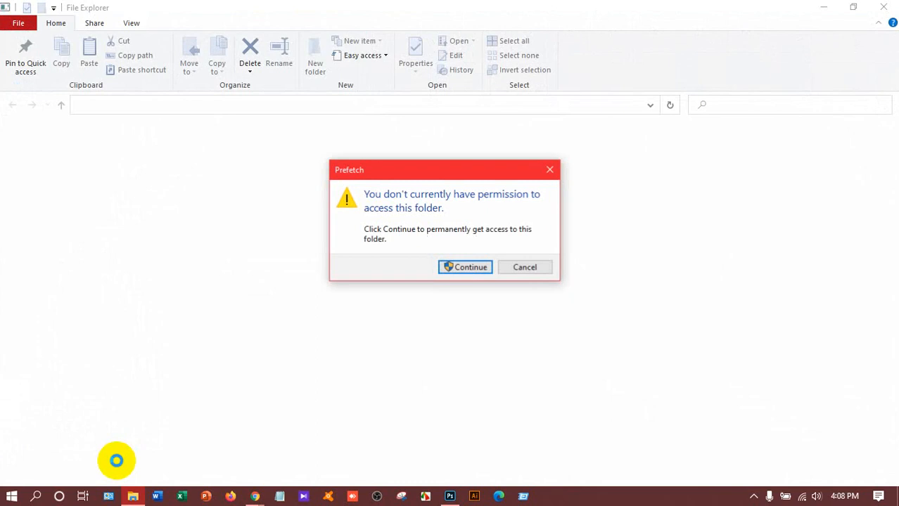
mouse_move(481, 236)
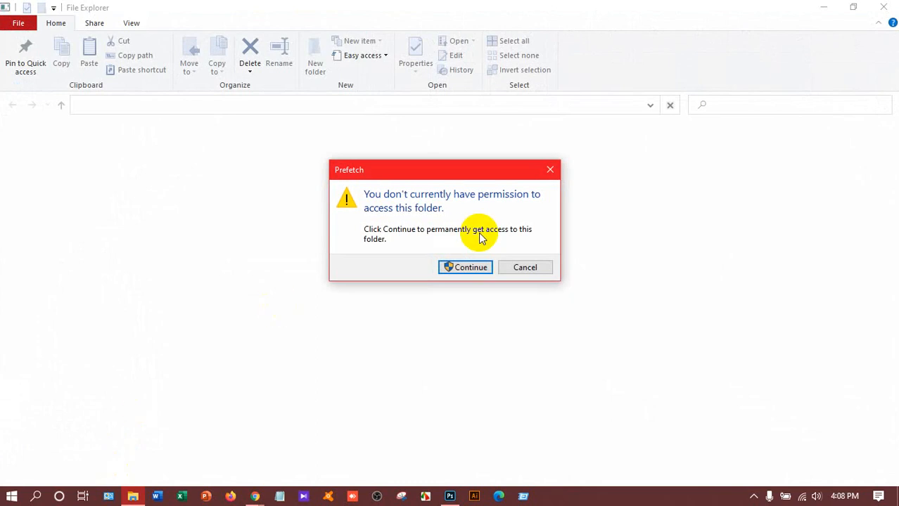
click(464, 267)
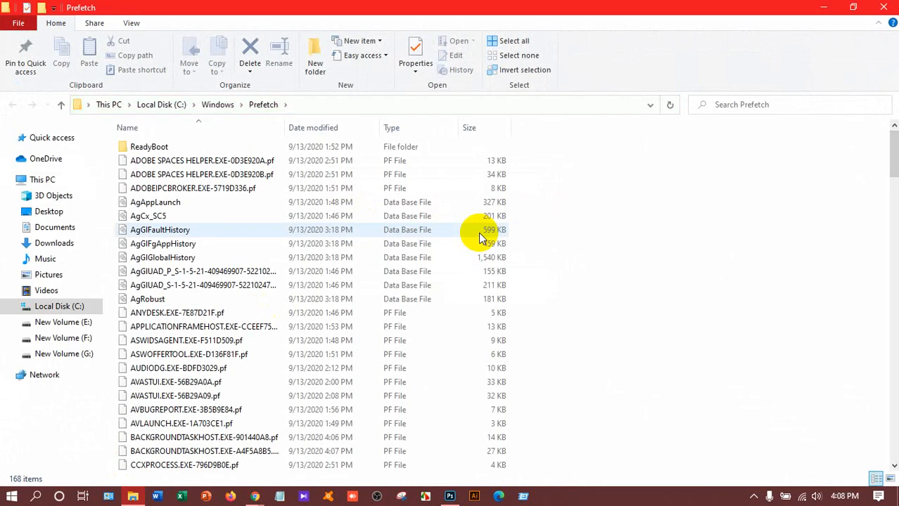
Delete every Prefetch file, dismissing the in-use warning, leaving the two locked files.
click(514, 40)
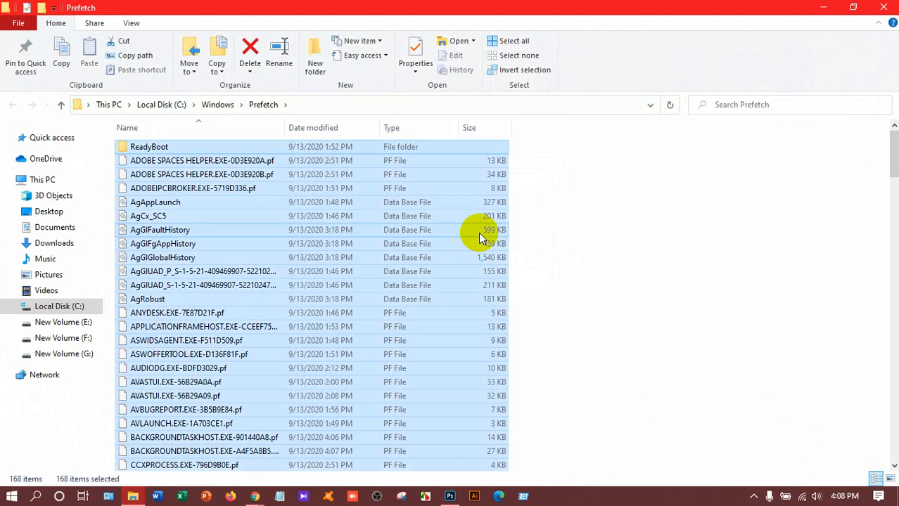
click(250, 54)
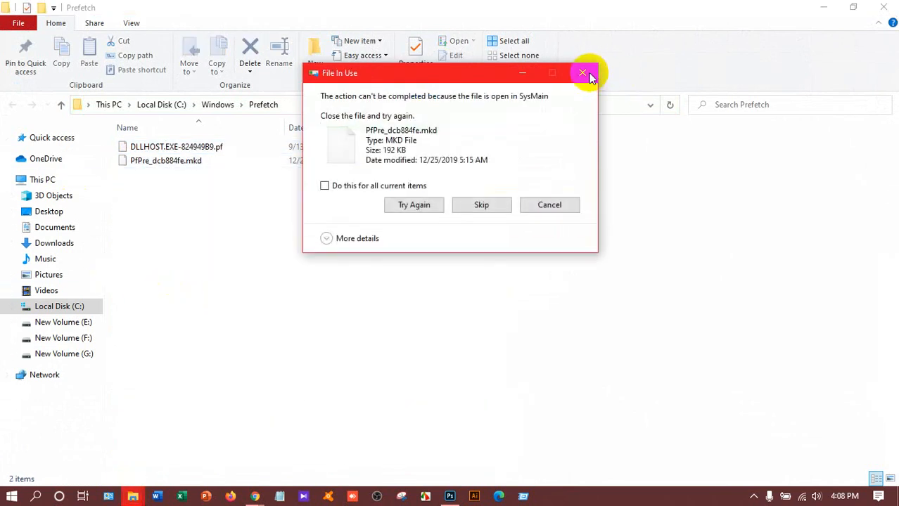
click(582, 73)
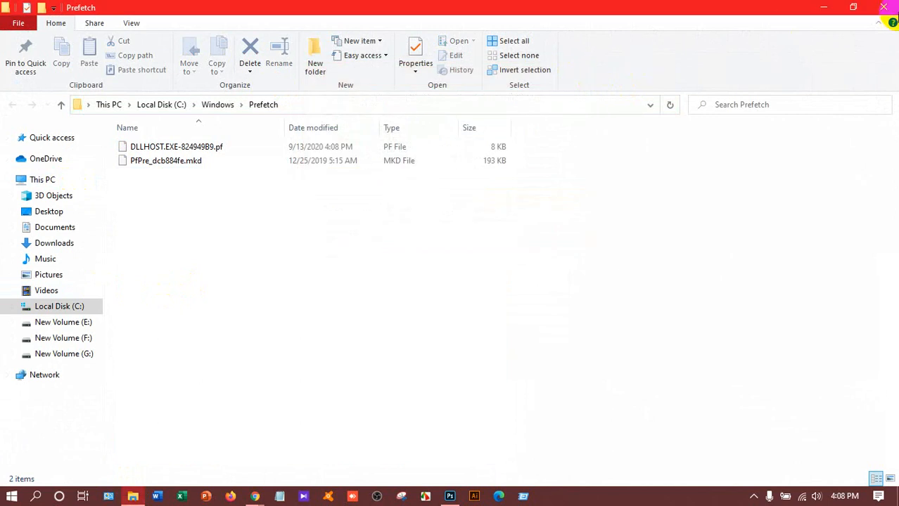
mouse_move(329, 198)
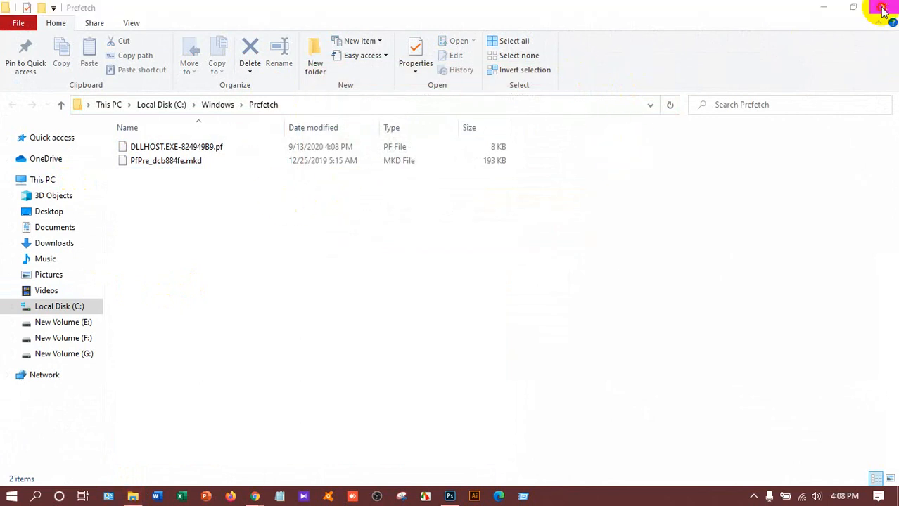
right_click(26, 87)
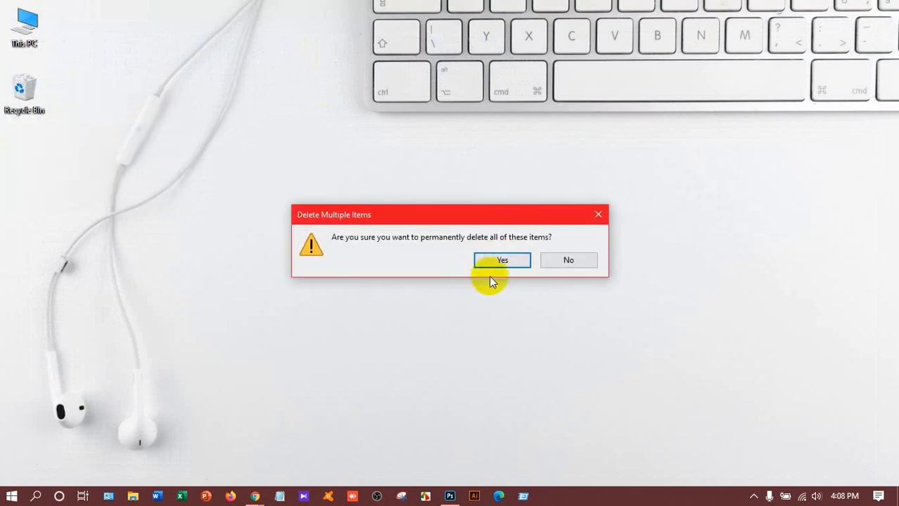
Confirm permanently deleting all Recycle Bin items.
click(502, 259)
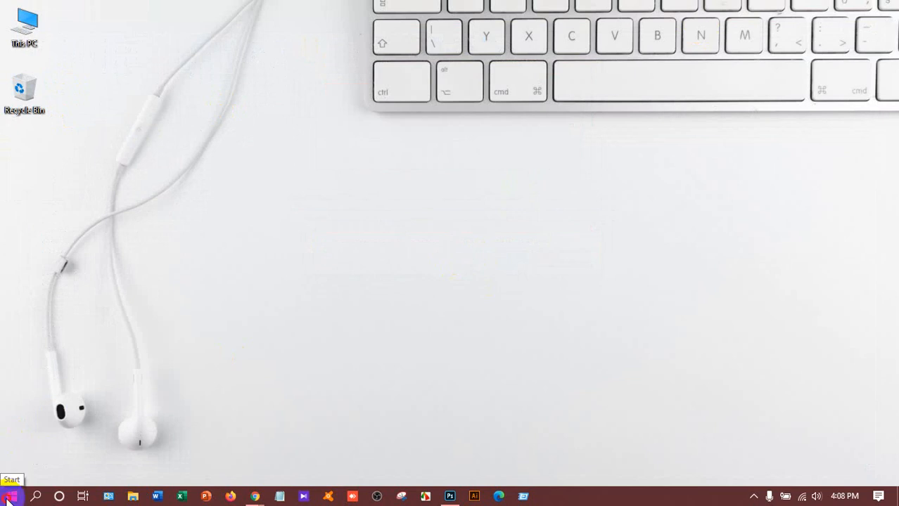
Show the Start menu's Sleep, Shut down and Restart power options.
click(12, 497)
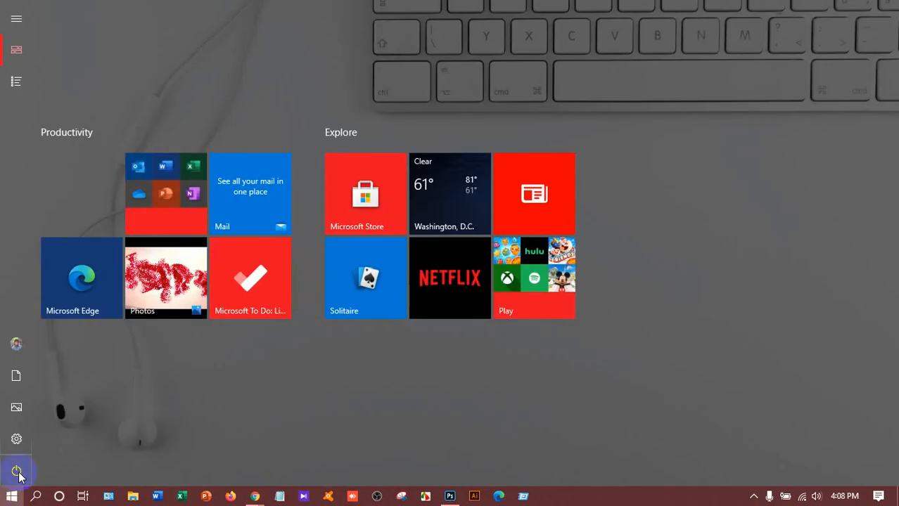
click(17, 472)
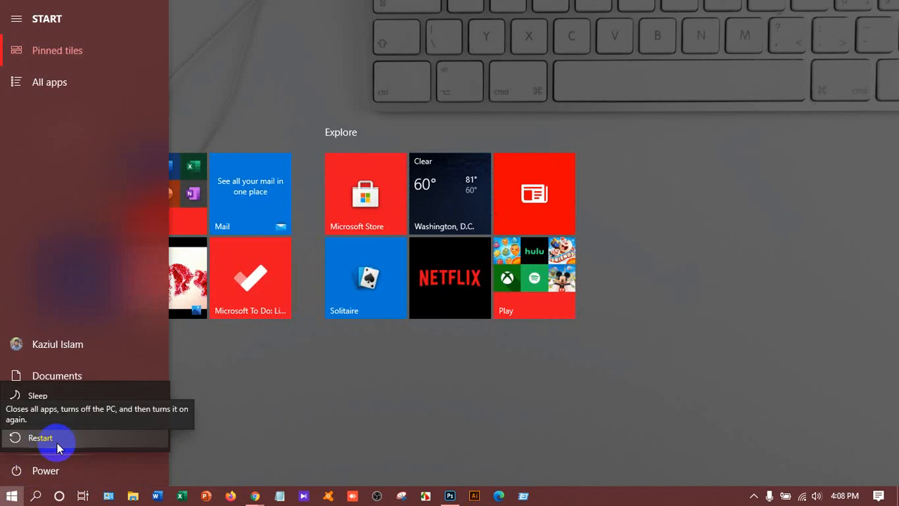
mouse_move(271, 434)
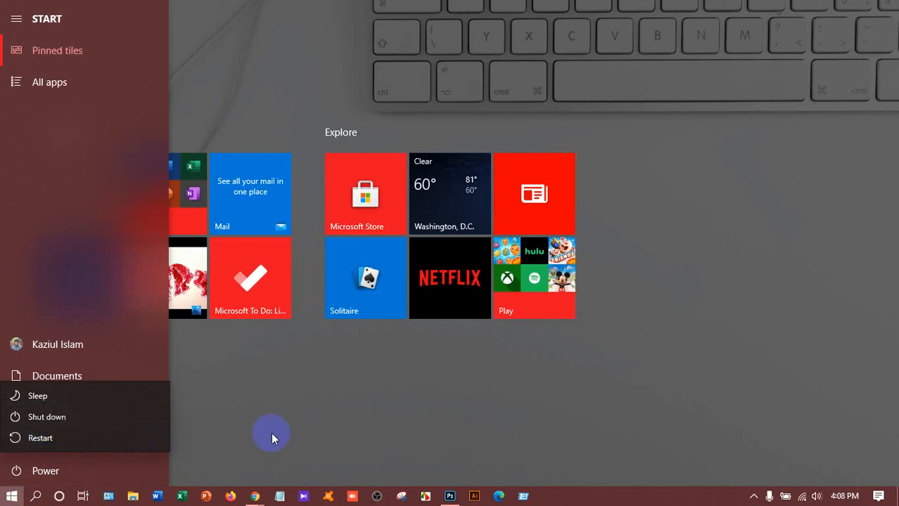
mouse_move(116, 492)
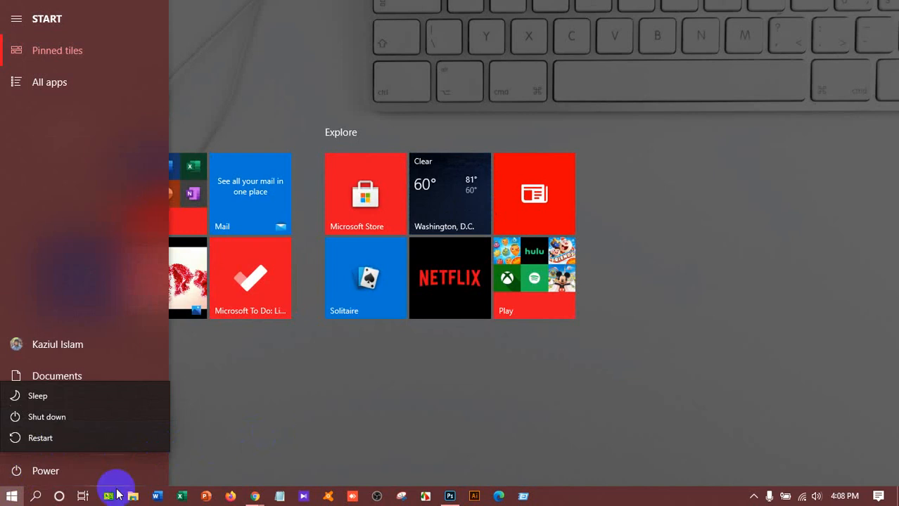